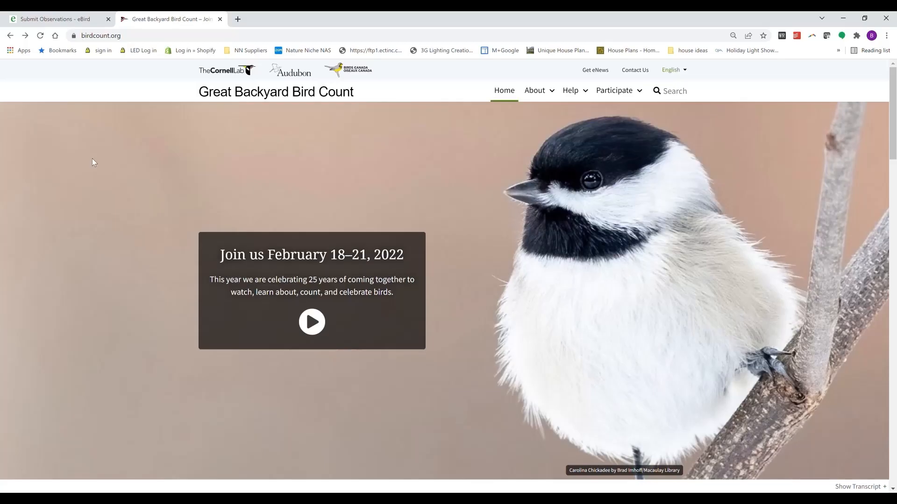
{"action": "mouse_move", "coordinate": [103, 201]}
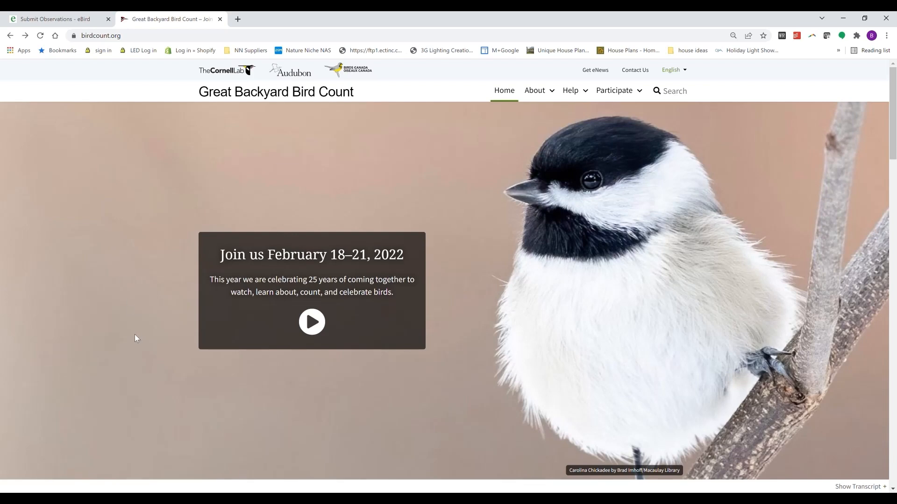
{"action": "mouse_move", "coordinate": [145, 359]}
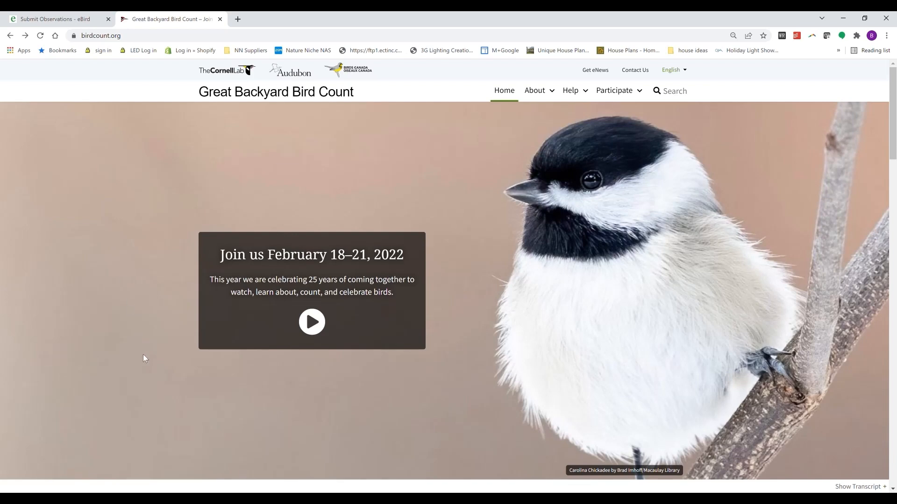
{"action": "mouse_move", "coordinate": [142, 326]}
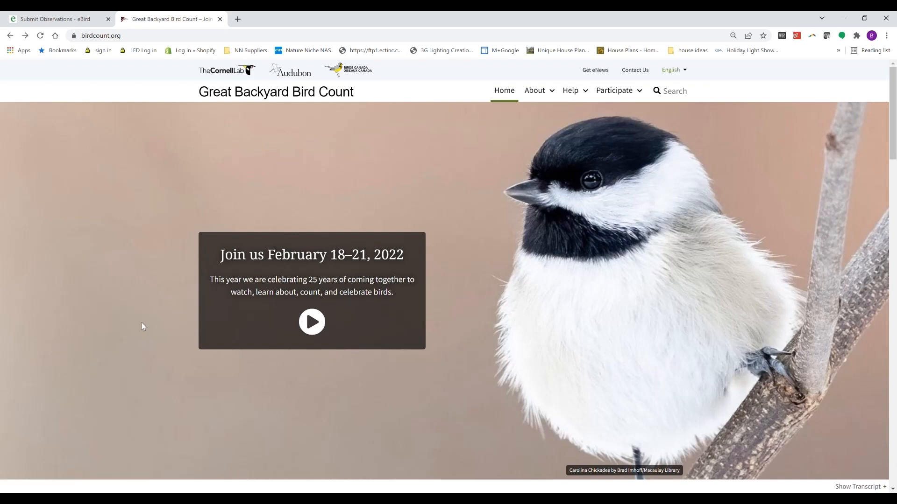
{"action": "mouse_move", "coordinate": [120, 281]}
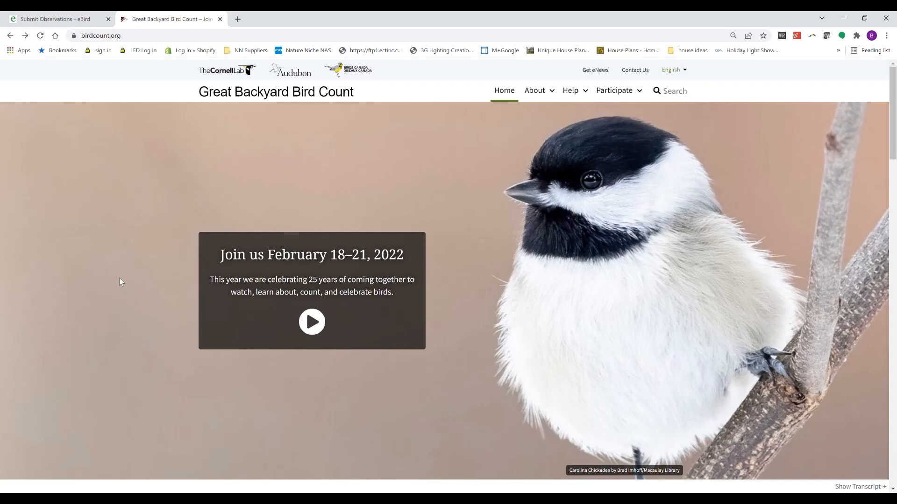
{"action": "mouse_move", "coordinate": [119, 278]}
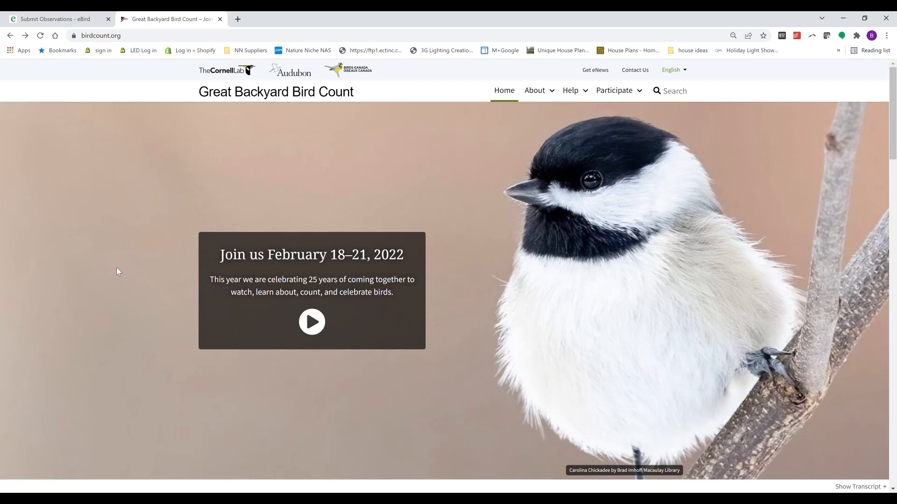
{"action": "mouse_move", "coordinate": [117, 270]}
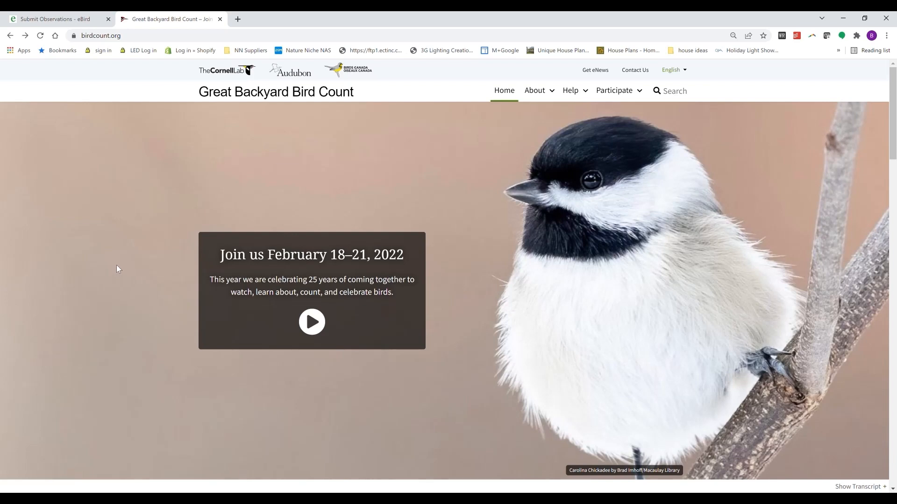
{"action": "mouse_move", "coordinate": [131, 248]}
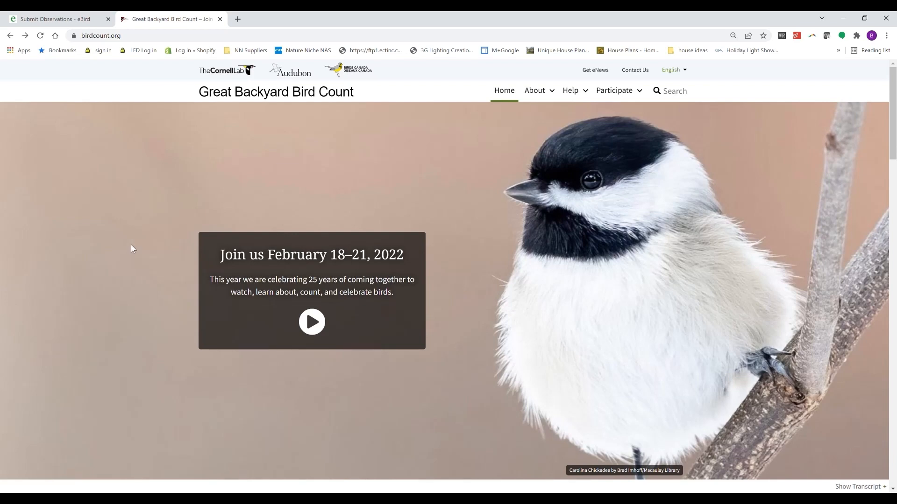
{"action": "mouse_move", "coordinate": [134, 253]}
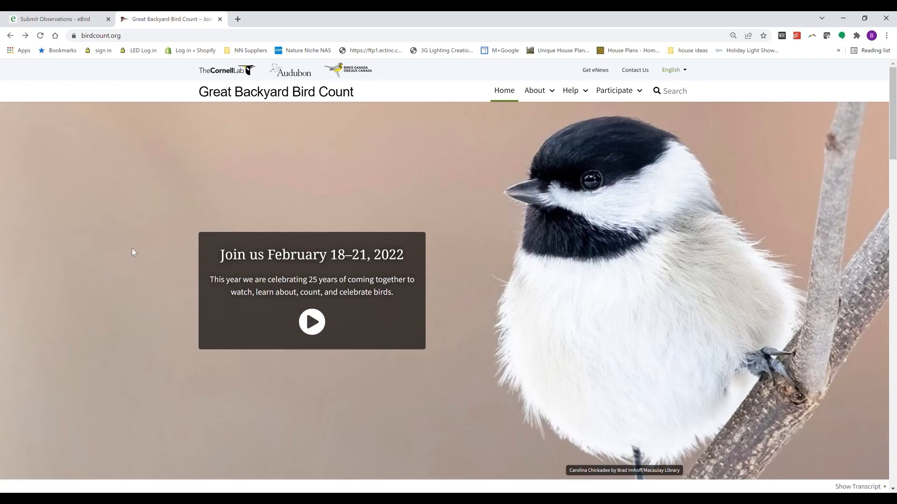
{"action": "mouse_move", "coordinate": [135, 255]}
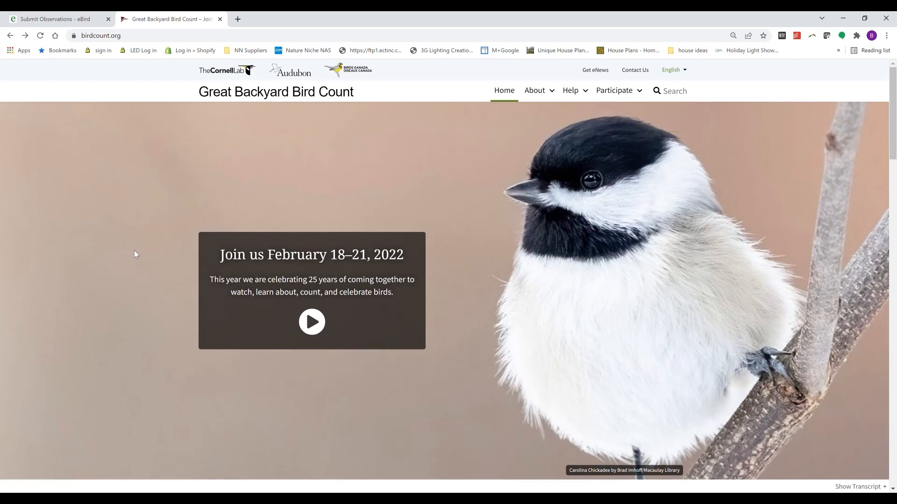
{"action": "mouse_move", "coordinate": [136, 253]}
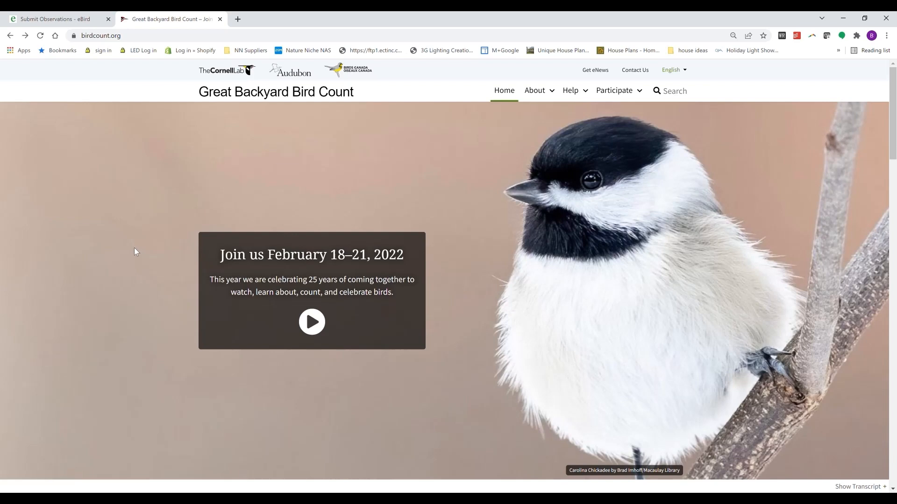
{"action": "mouse_move", "coordinate": [140, 246]}
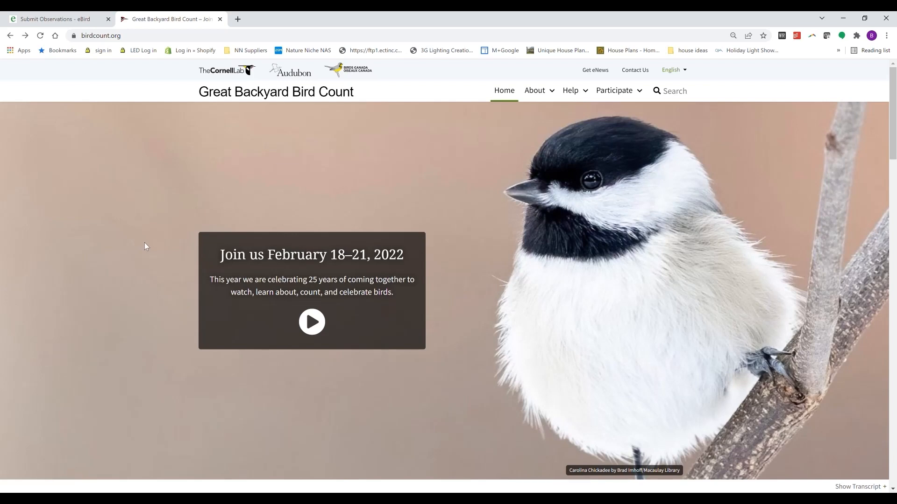
{"action": "mouse_move", "coordinate": [161, 282]}
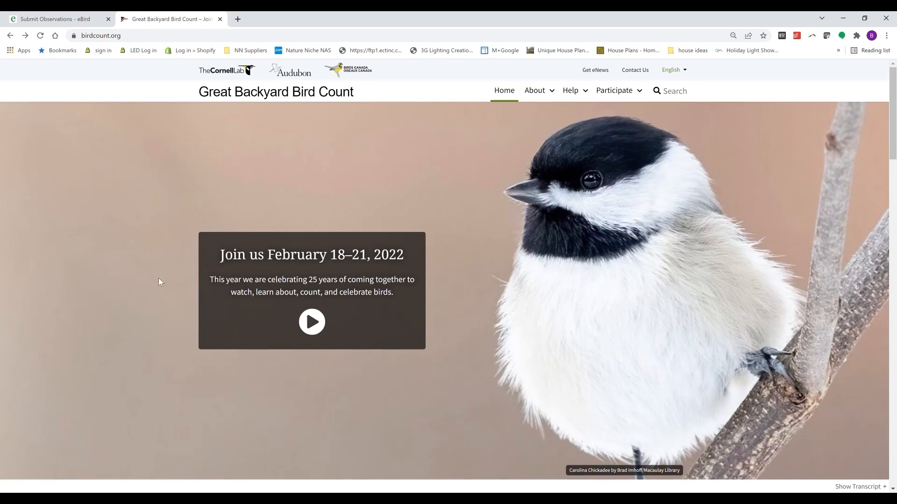
{"action": "mouse_move", "coordinate": [174, 318]}
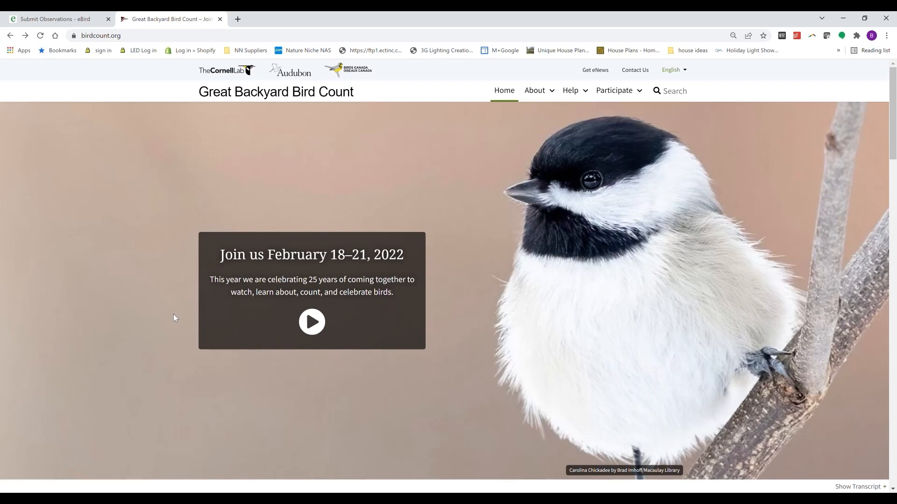
{"action": "mouse_move", "coordinate": [173, 324]}
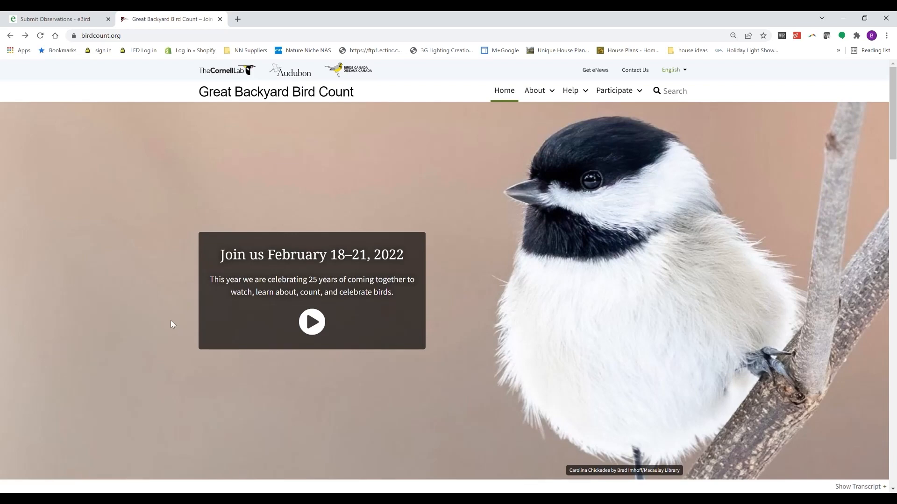
{"action": "mouse_move", "coordinate": [168, 321]}
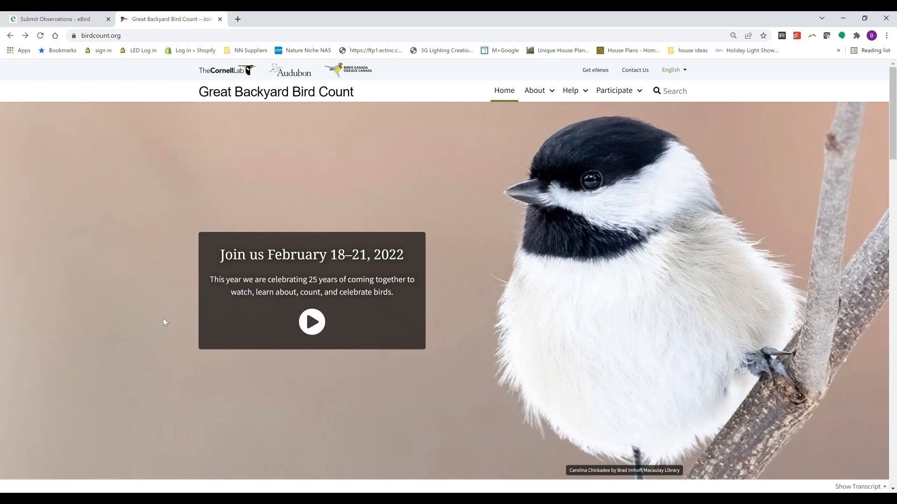
{"action": "mouse_move", "coordinate": [161, 323]}
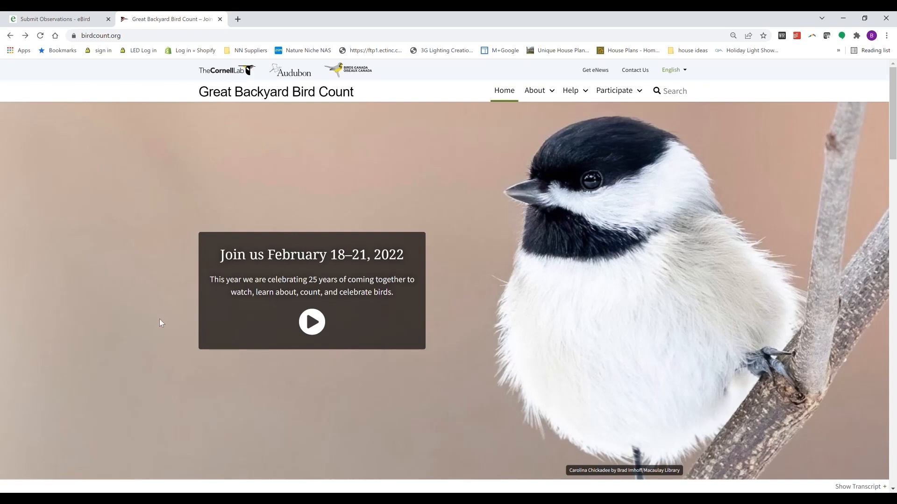
{"action": "mouse_move", "coordinate": [156, 325]}
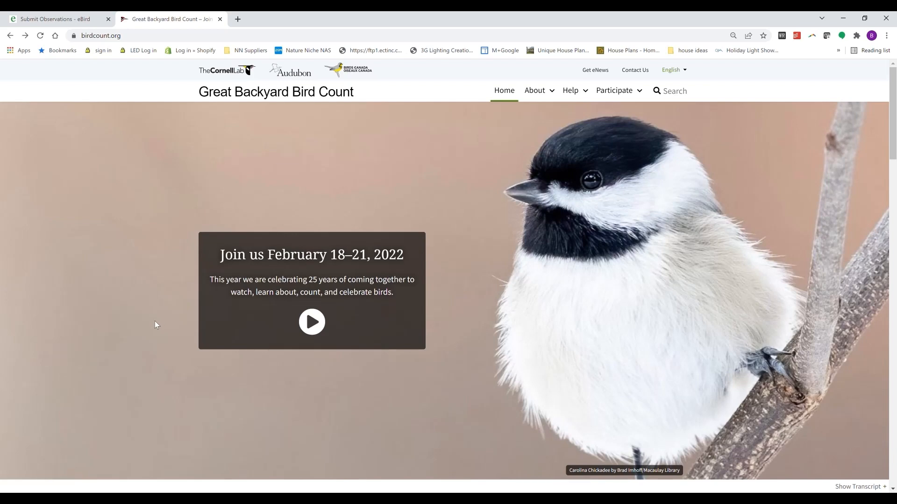
{"action": "mouse_move", "coordinate": [152, 327]}
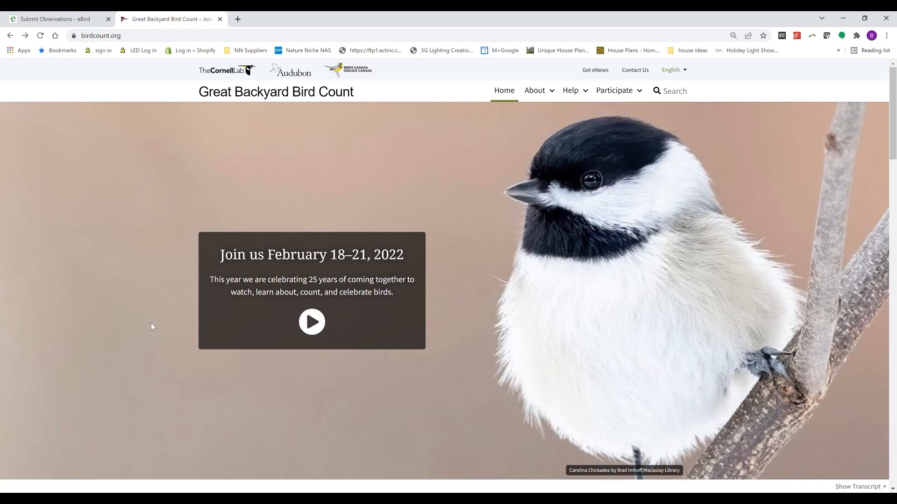
{"action": "mouse_move", "coordinate": [146, 328]}
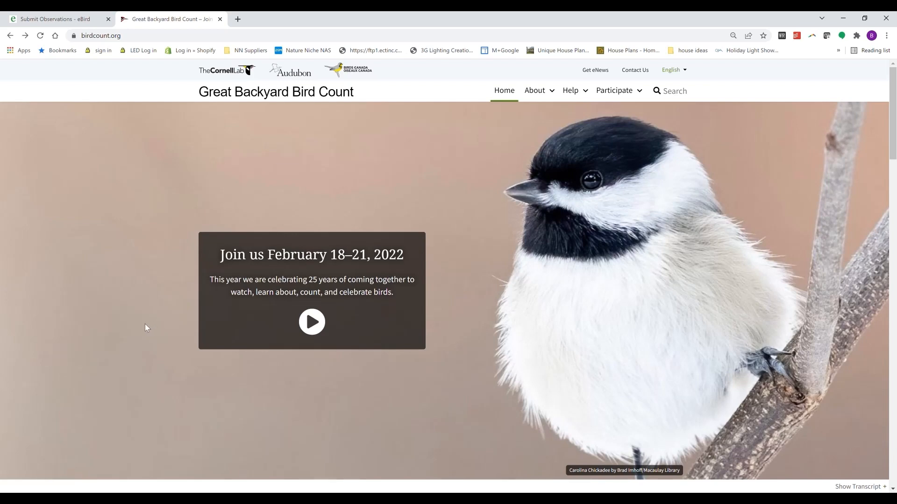
{"action": "mouse_move", "coordinate": [142, 329]}
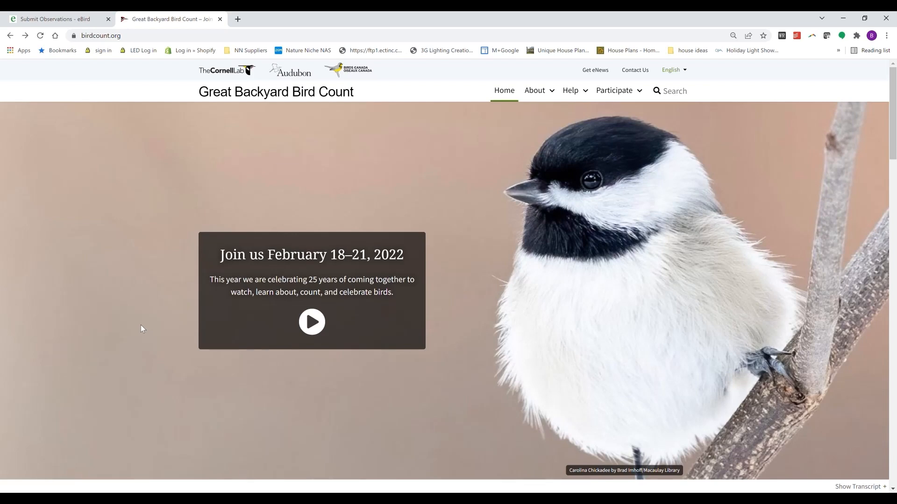
{"action": "mouse_move", "coordinate": [143, 332]}
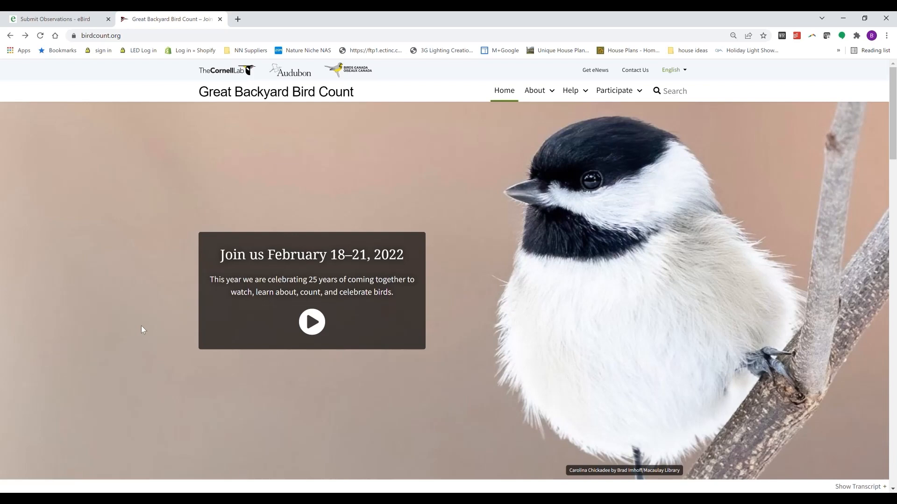
{"action": "mouse_move", "coordinate": [135, 335]}
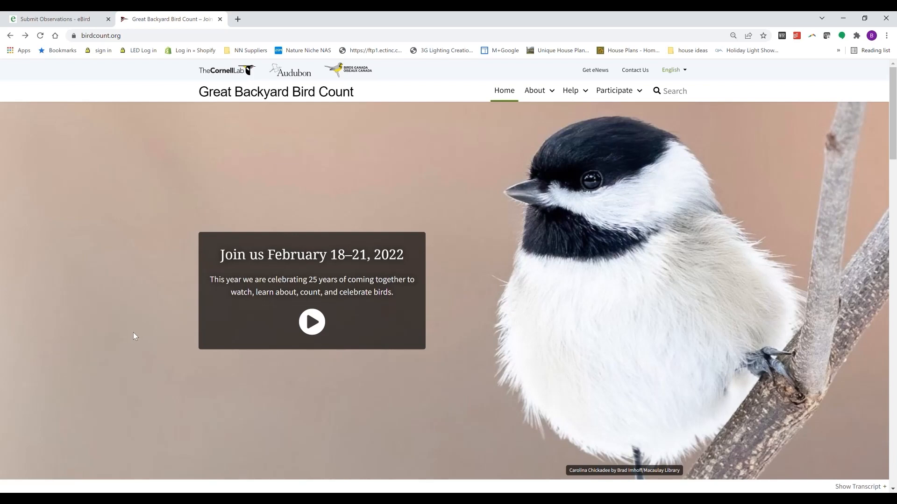
{"action": "mouse_move", "coordinate": [134, 337]}
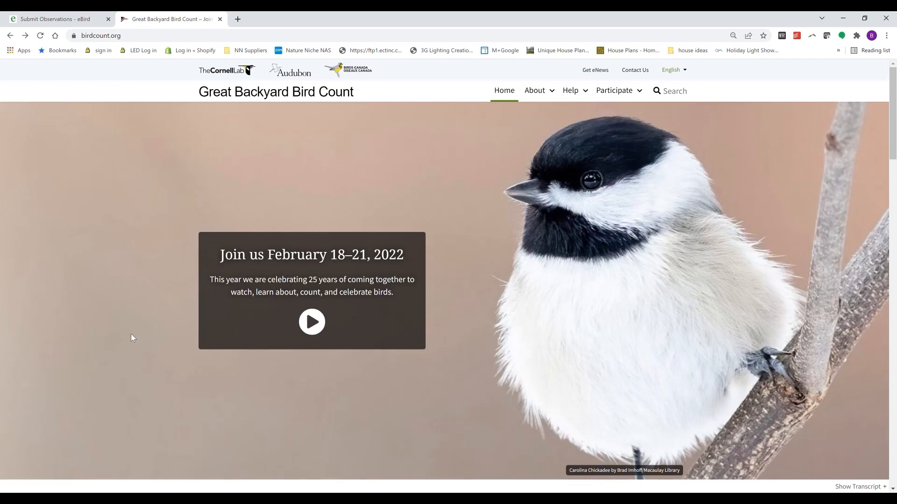
{"action": "mouse_move", "coordinate": [131, 341]}
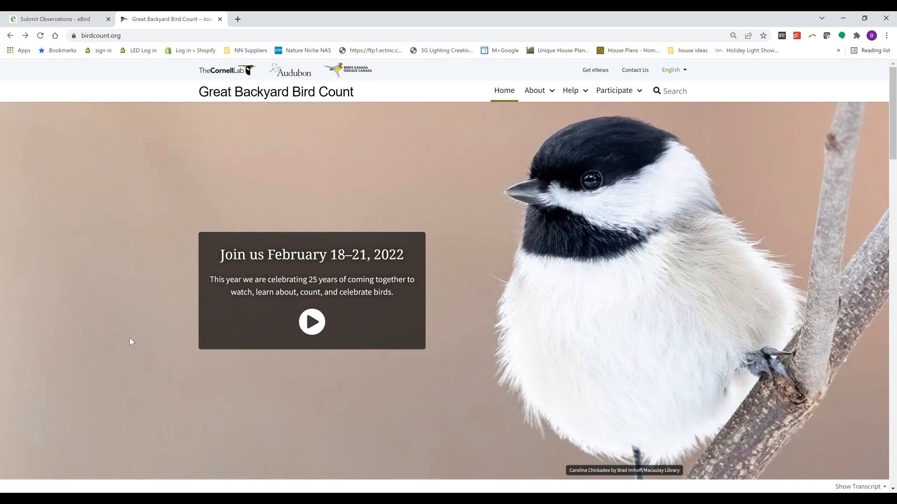
{"action": "mouse_move", "coordinate": [132, 337]}
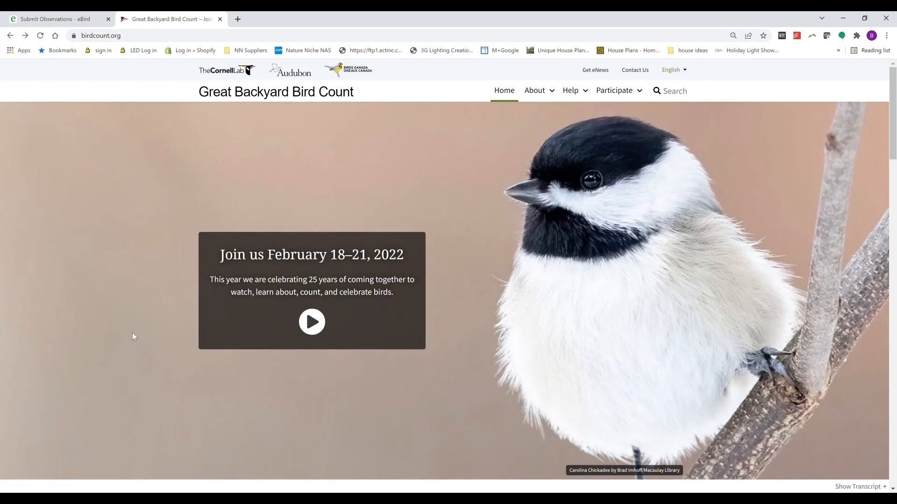
{"action": "mouse_move", "coordinate": [133, 338]}
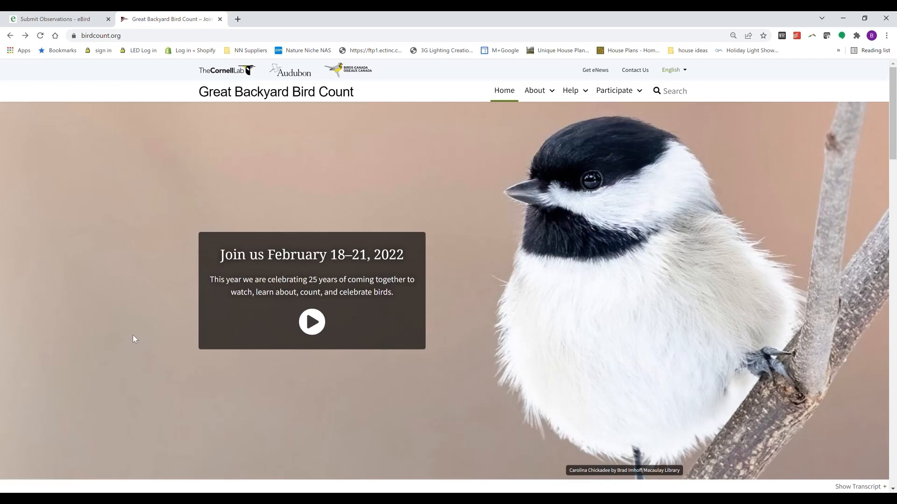
{"action": "mouse_move", "coordinate": [135, 342]}
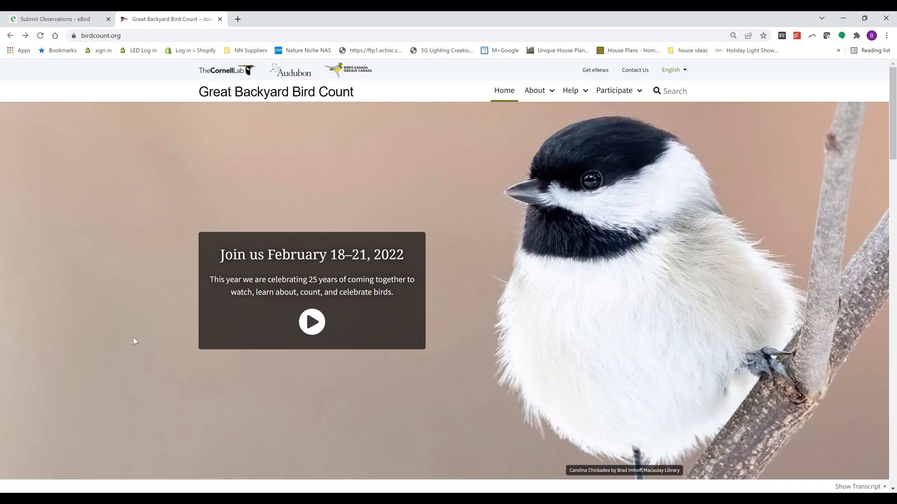
{"action": "mouse_move", "coordinate": [132, 342]}
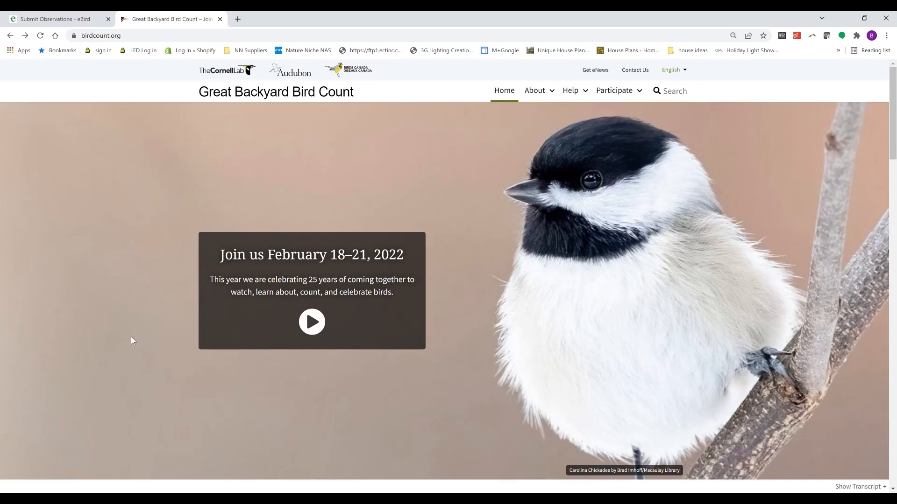
{"action": "mouse_move", "coordinate": [132, 343]}
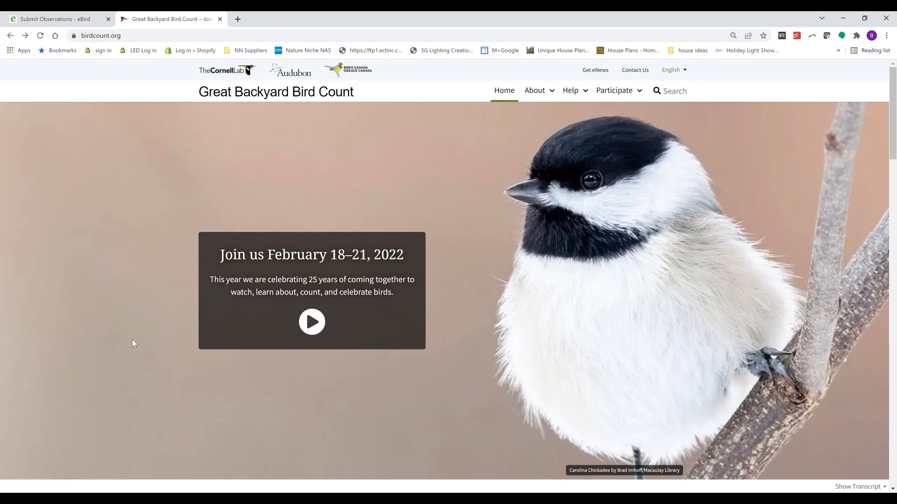
{"action": "mouse_move", "coordinate": [136, 353]}
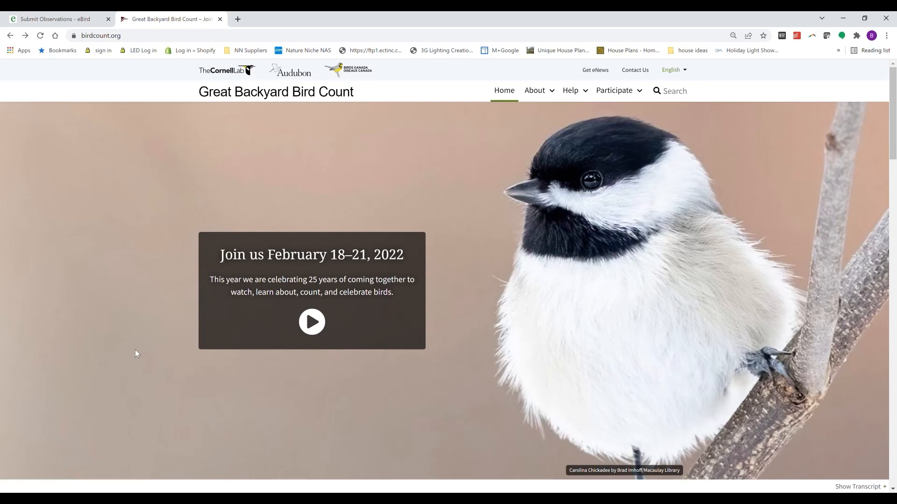
{"action": "mouse_move", "coordinate": [139, 347]}
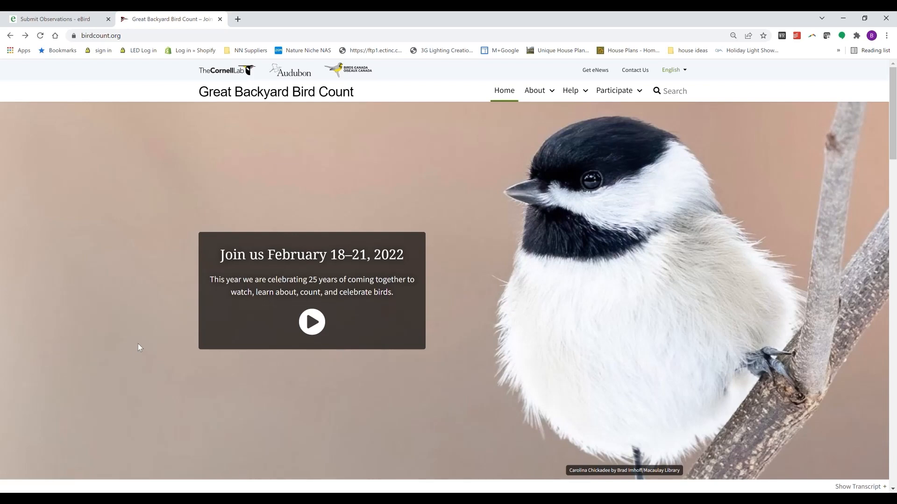
{"action": "mouse_move", "coordinate": [150, 327]}
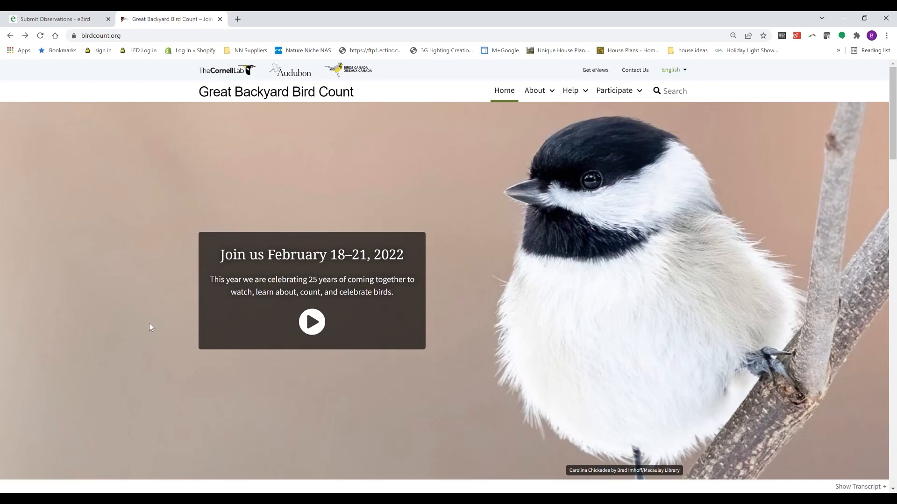
- Scroll the birdcount.org homepage down to the free 2022 webinar registration section
{"action": "scroll", "scroll_direction": "down", "scroll_amount": 3}
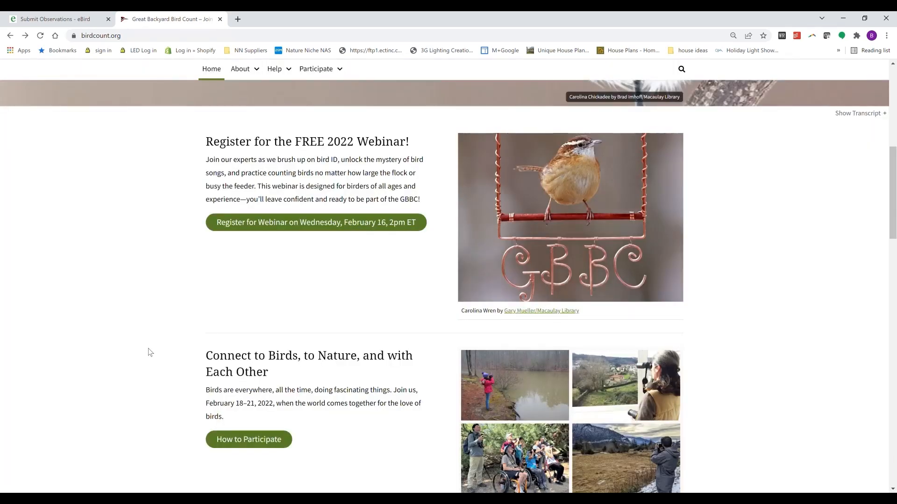
{"action": "mouse_move", "coordinate": [218, 489]}
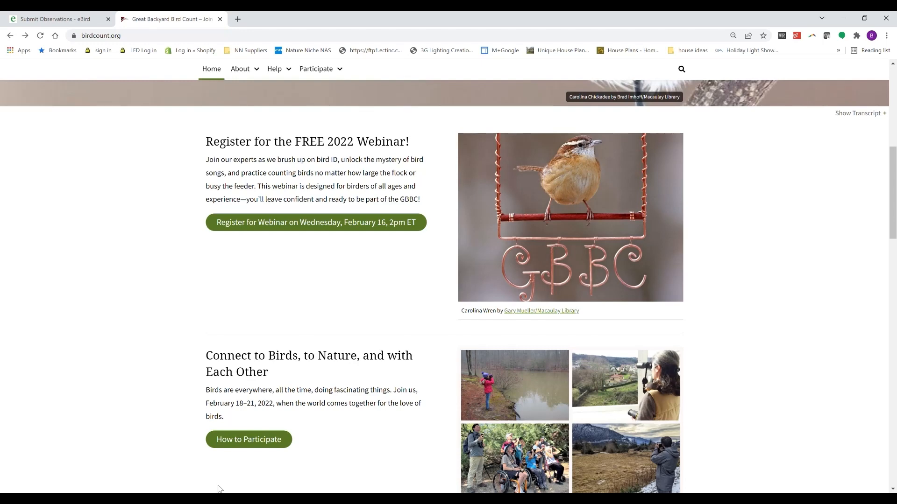
{"action": "mouse_move", "coordinate": [191, 446]}
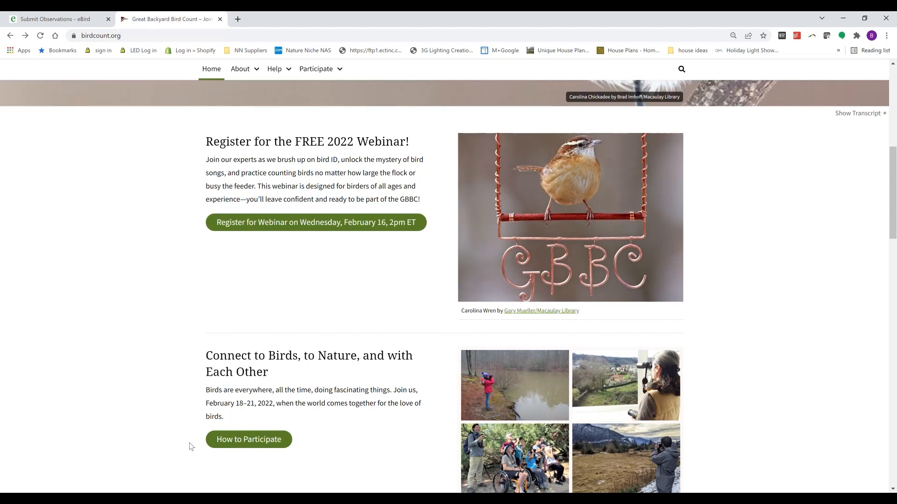
{"action": "mouse_move", "coordinate": [234, 386]}
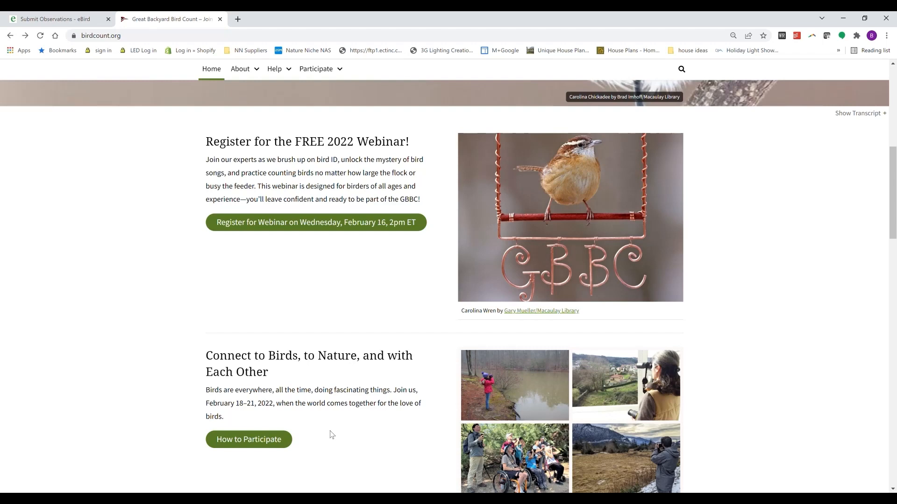
{"action": "mouse_move", "coordinate": [339, 440]}
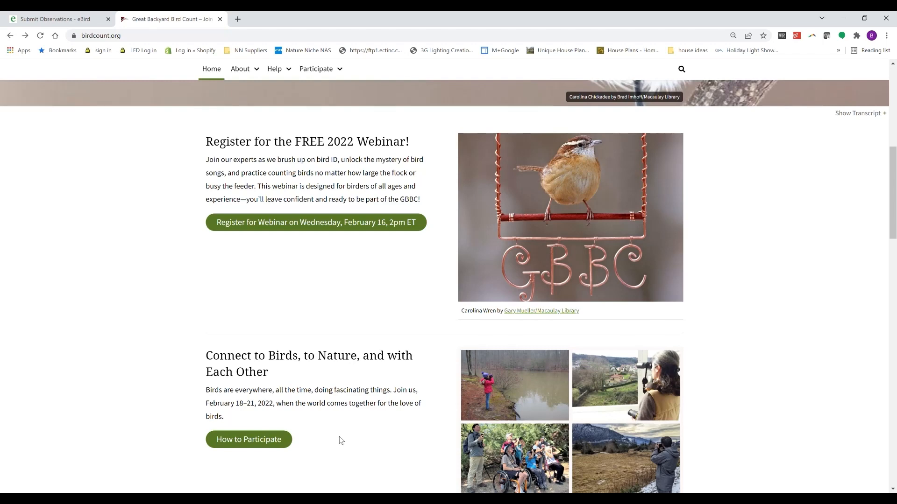
{"action": "mouse_move", "coordinate": [85, 172]}
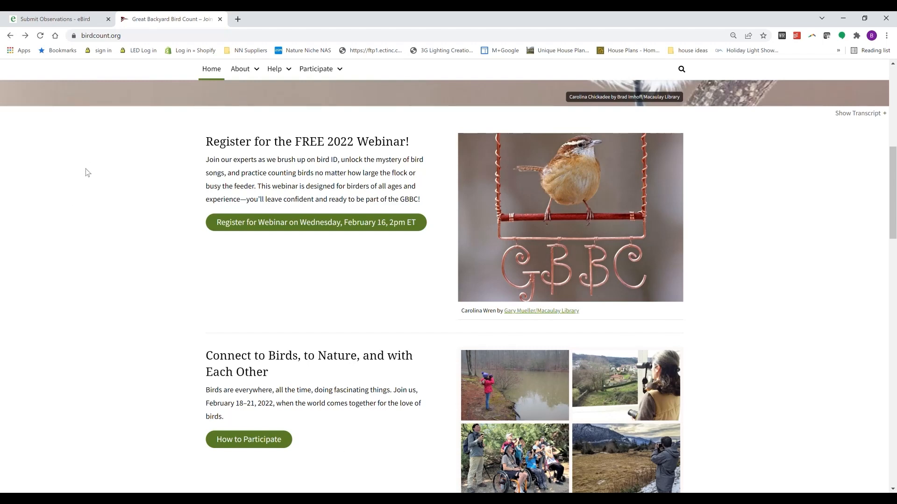
- Scroll further to the Share Your Birds section with the Enter Your Bird List Into eBird button
{"action": "scroll", "scroll_direction": "down", "scroll_amount": 3}
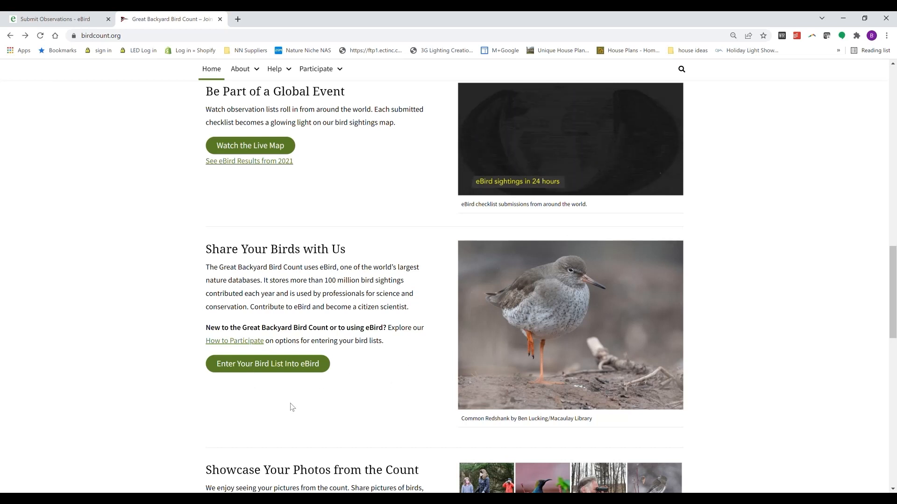
{"action": "mouse_move", "coordinate": [351, 399]}
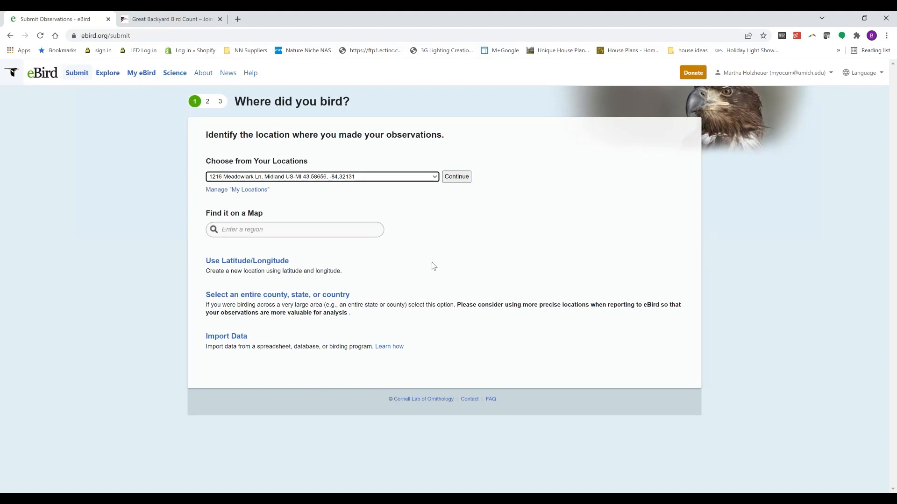
{"action": "mouse_move", "coordinate": [438, 267]}
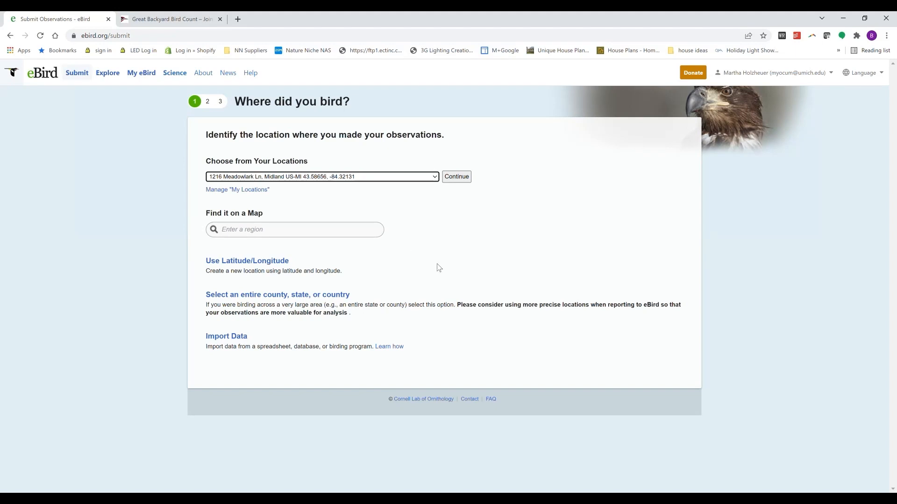
{"action": "mouse_move", "coordinate": [433, 258]}
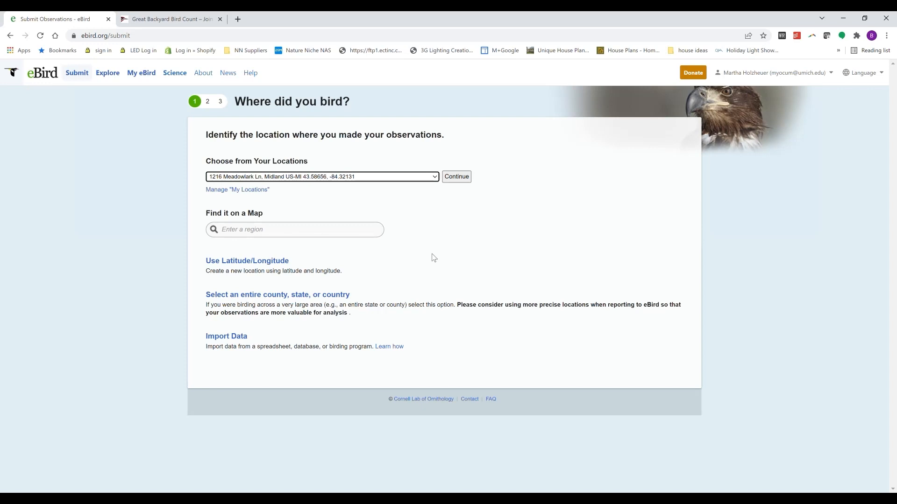
{"action": "mouse_move", "coordinate": [557, 235]}
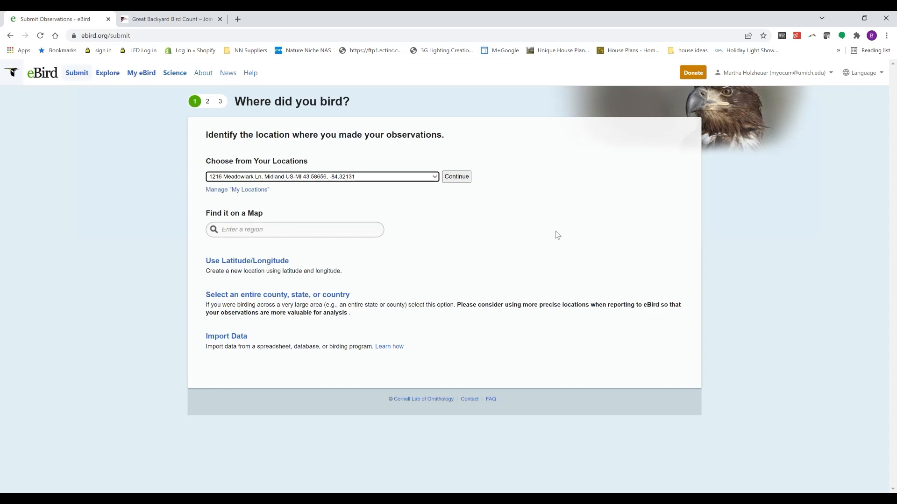
{"action": "mouse_move", "coordinate": [510, 83]}
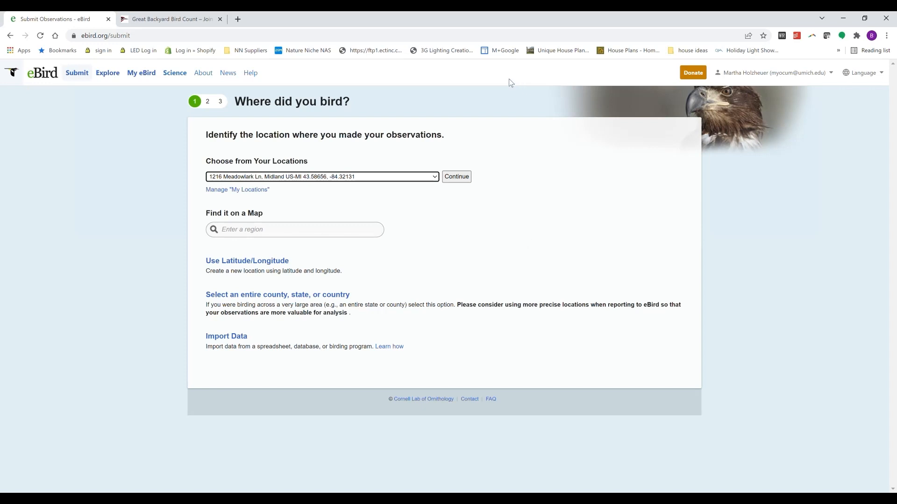
{"action": "mouse_move", "coordinate": [520, 93]}
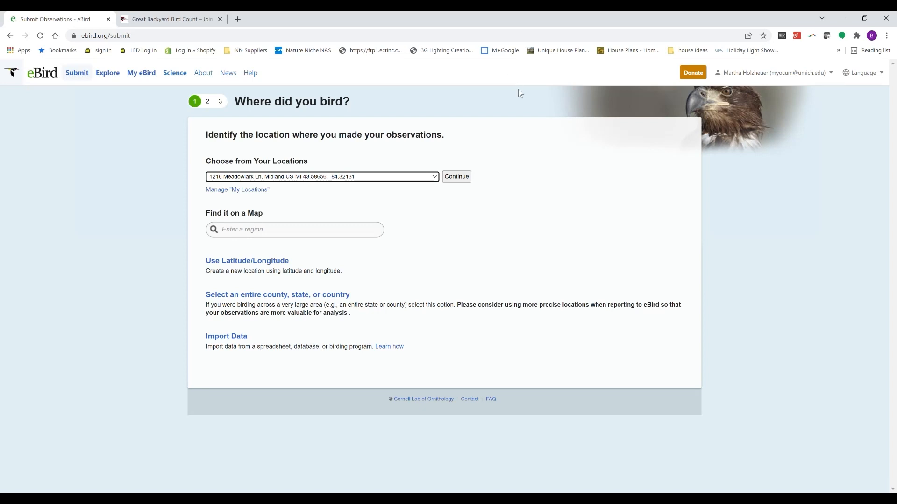
{"action": "mouse_move", "coordinate": [469, 258]}
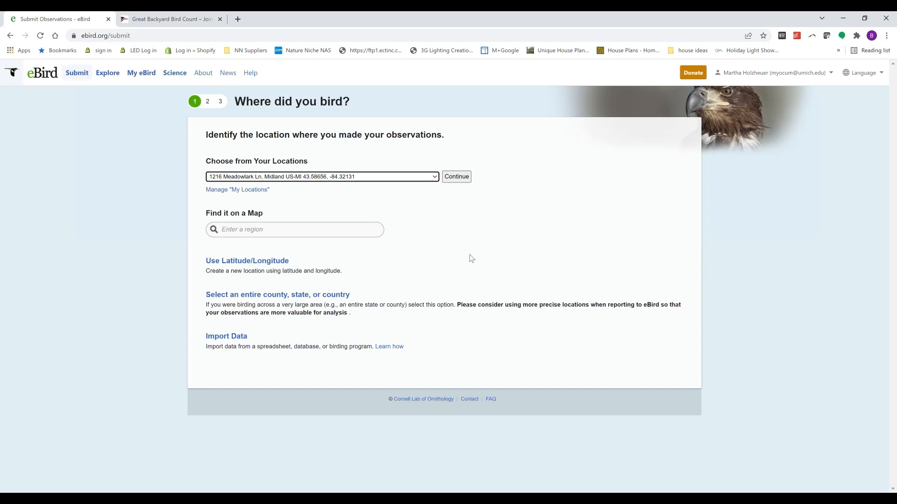
{"action": "mouse_move", "coordinate": [256, 292]}
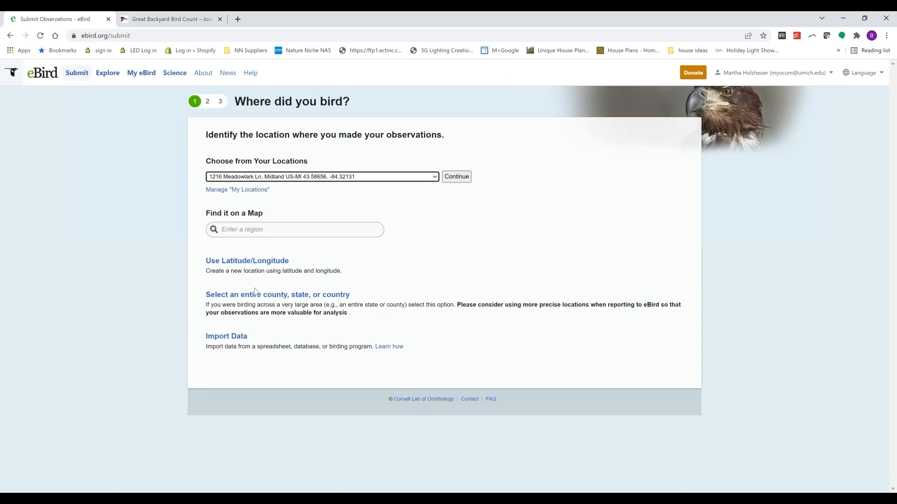
{"action": "mouse_move", "coordinate": [84, 89]}
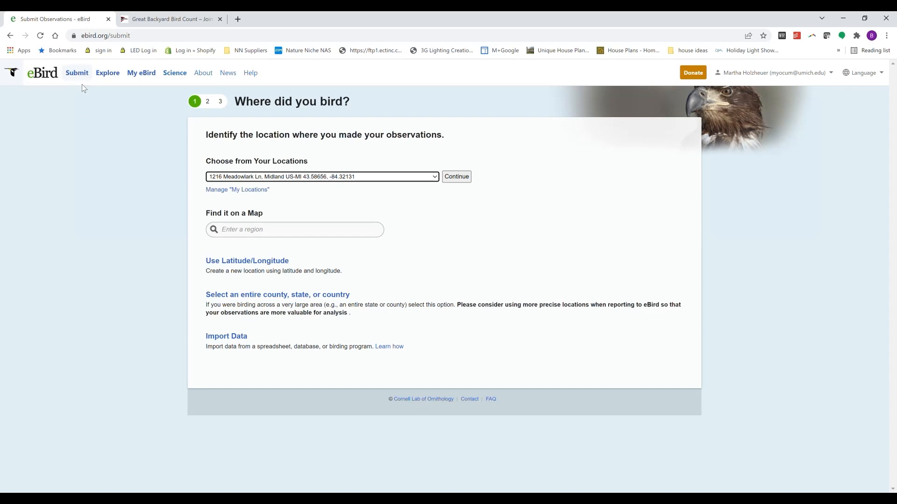
{"action": "mouse_move", "coordinate": [403, 260]}
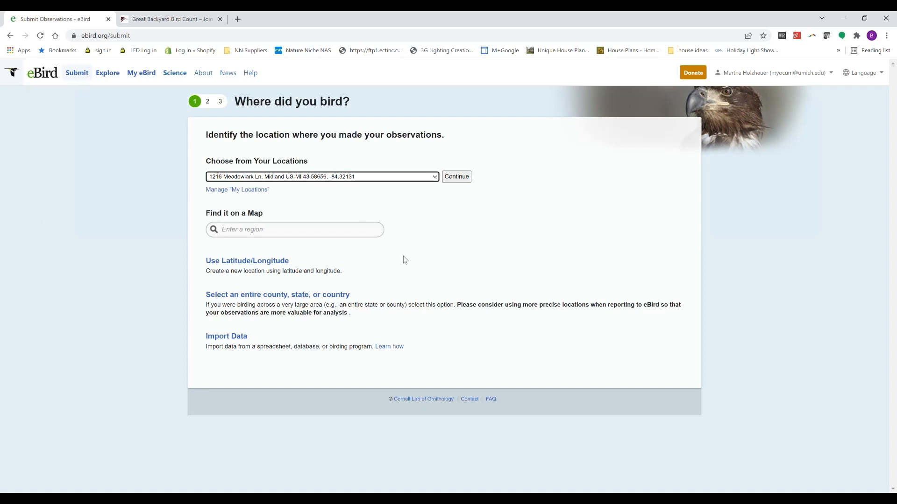
{"action": "mouse_move", "coordinate": [143, 417]}
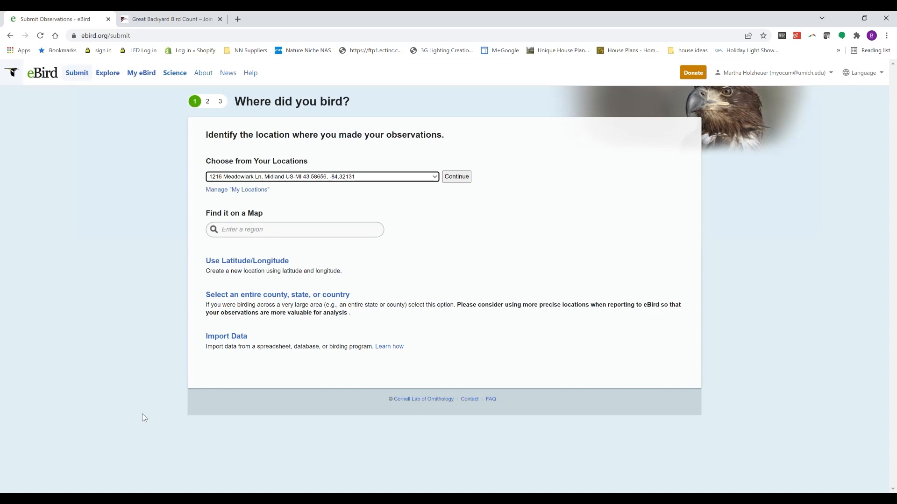
{"action": "mouse_move", "coordinate": [430, 211]}
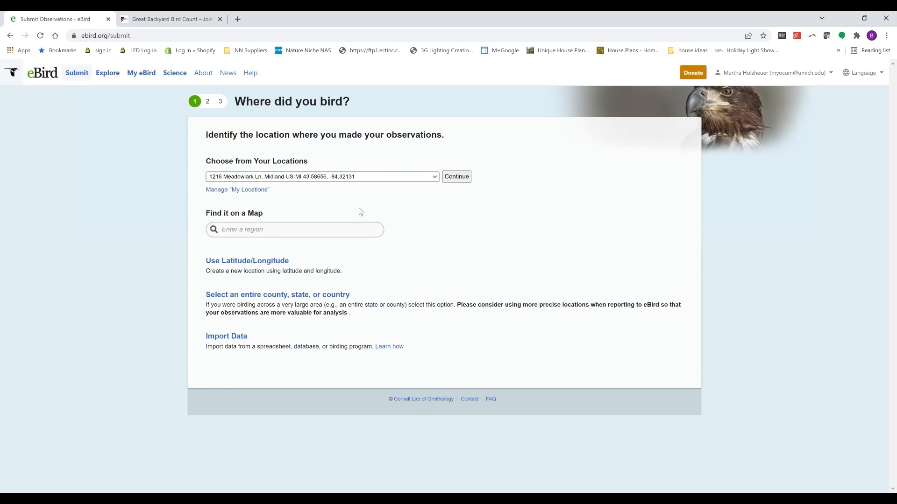
{"action": "mouse_move", "coordinate": [359, 207]}
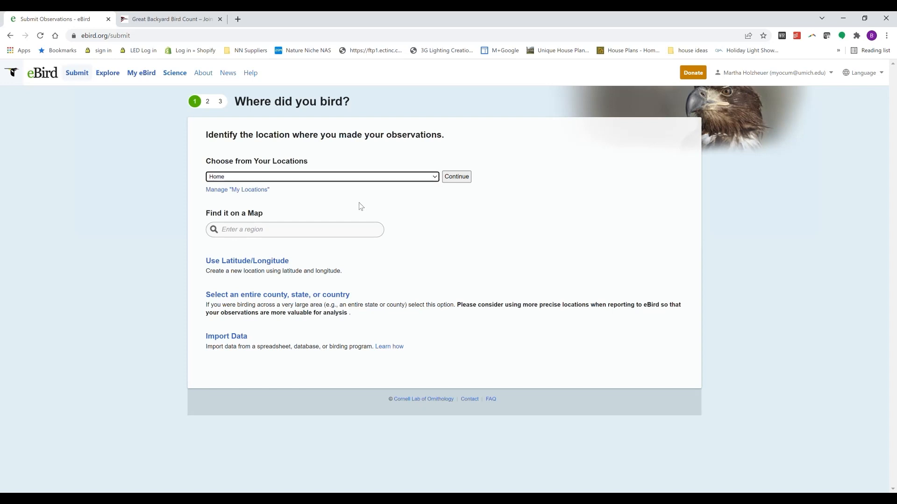
{"action": "mouse_move", "coordinate": [300, 248]}
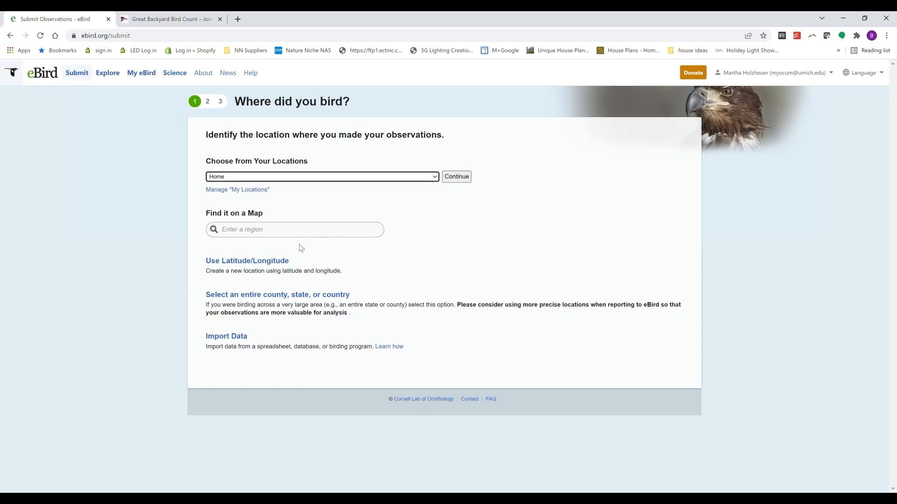
- Search 'michigan' in the Find it on a Map box on the Submit page
{"action": "type", "text": "m"}
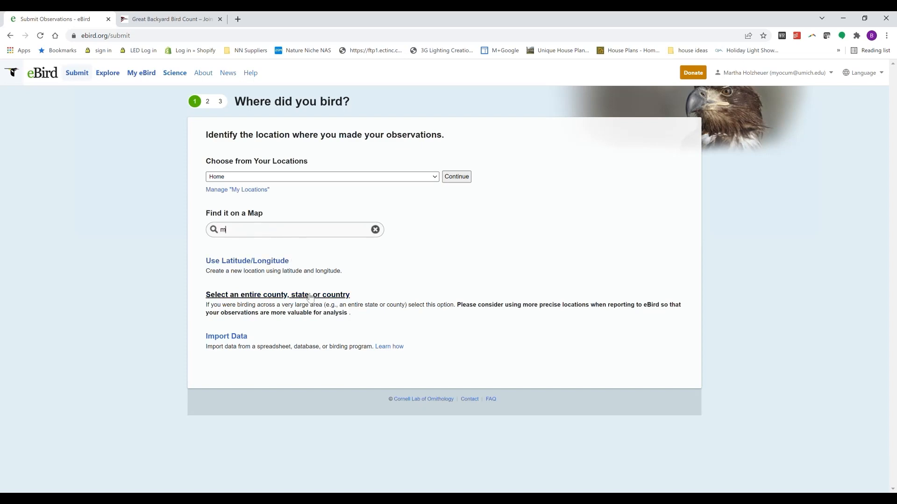
{"action": "type", "text": "ichigan"}
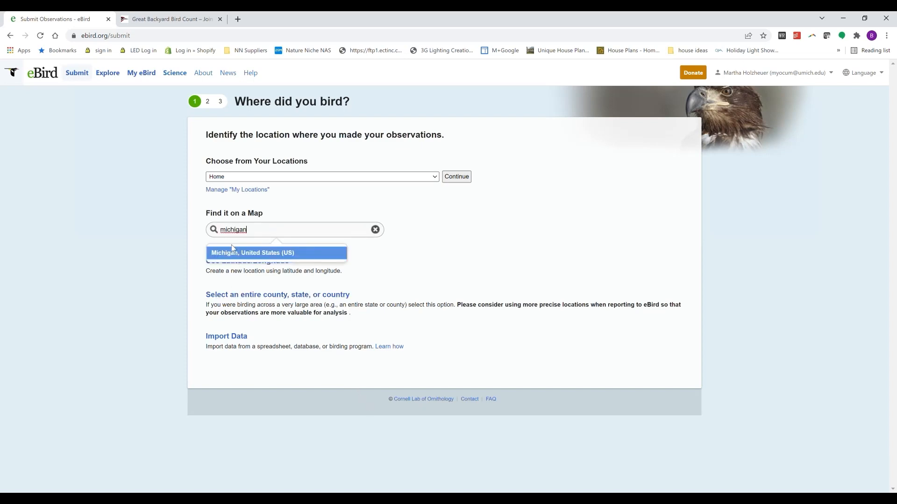
{"action": "left_click", "coordinate": [253, 253]}
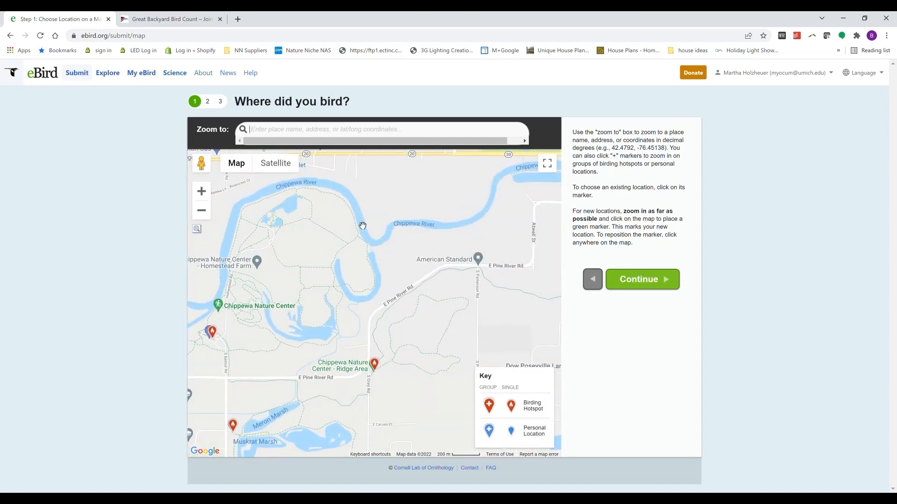
{"action": "left_click_drag", "start_coordinate": [362, 226], "coordinate": [283, 269]}
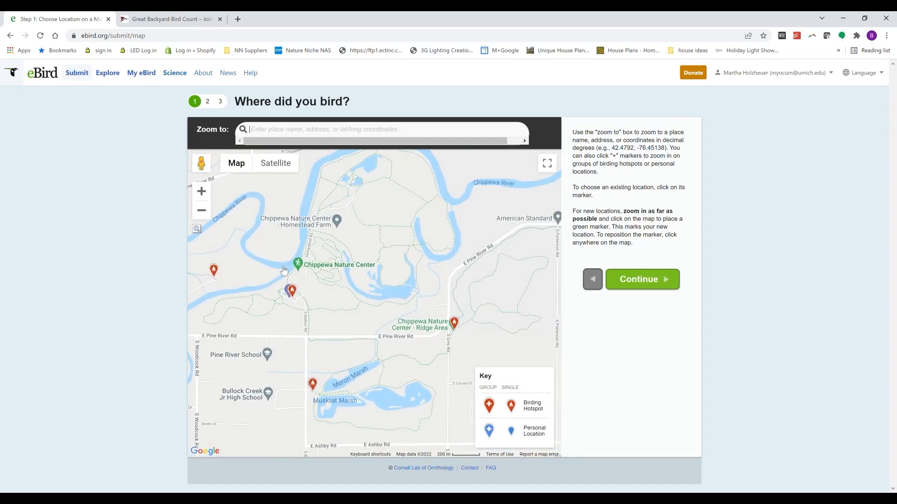
{"action": "mouse_move", "coordinate": [291, 306]}
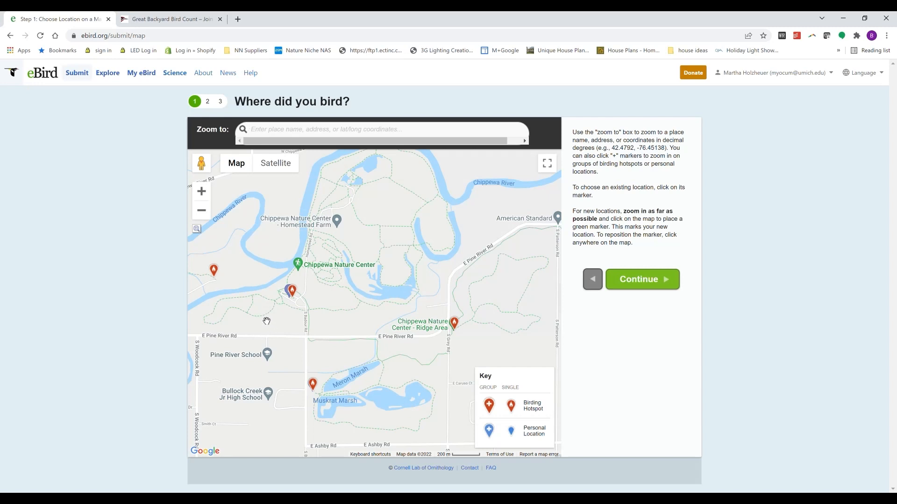
{"action": "mouse_move", "coordinate": [279, 304]}
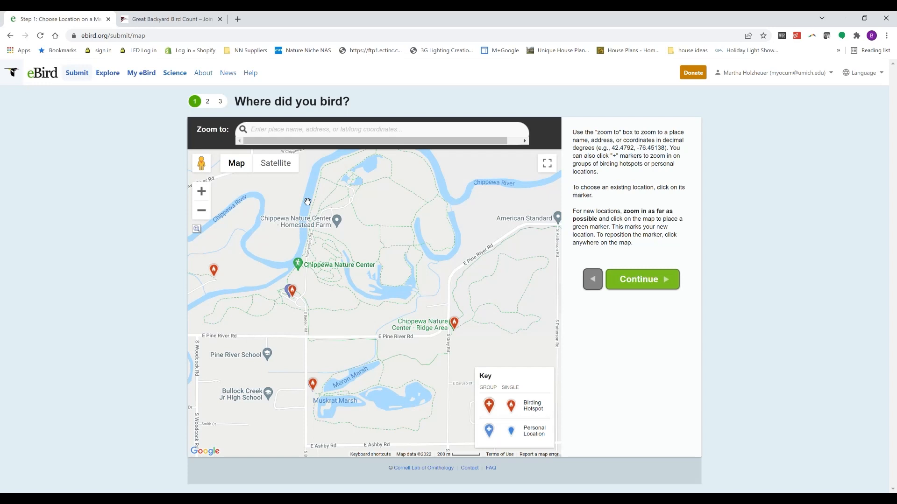
{"action": "mouse_move", "coordinate": [140, 105]}
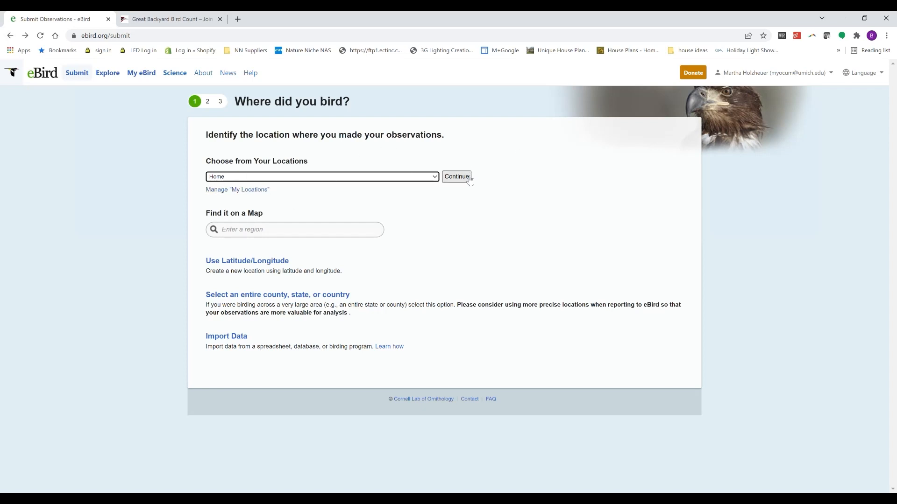
- Continue with the saved Home location and set the observation day to 13
{"action": "left_click", "coordinate": [457, 176]}
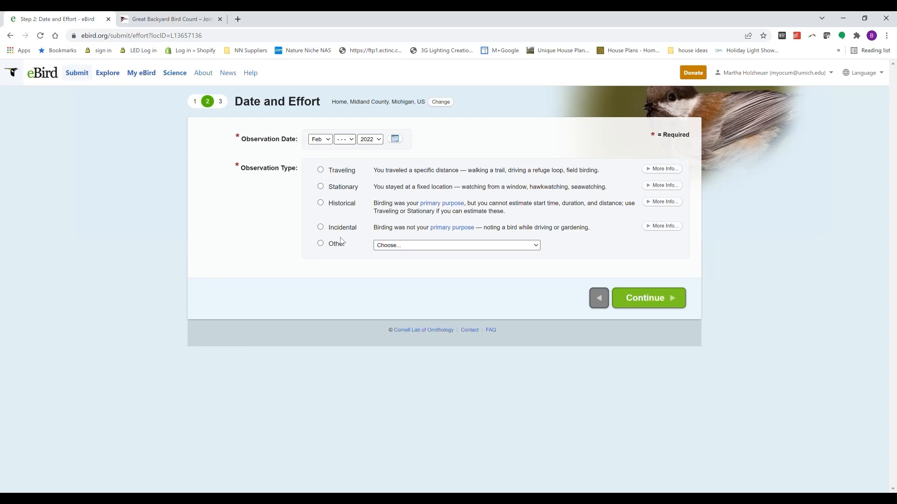
{"action": "left_click", "coordinate": [343, 139]}
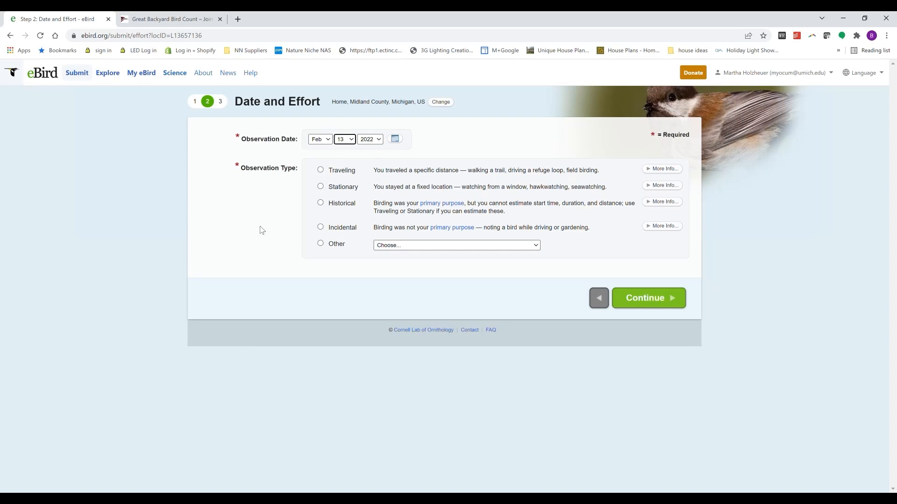
{"action": "mouse_move", "coordinate": [314, 198]}
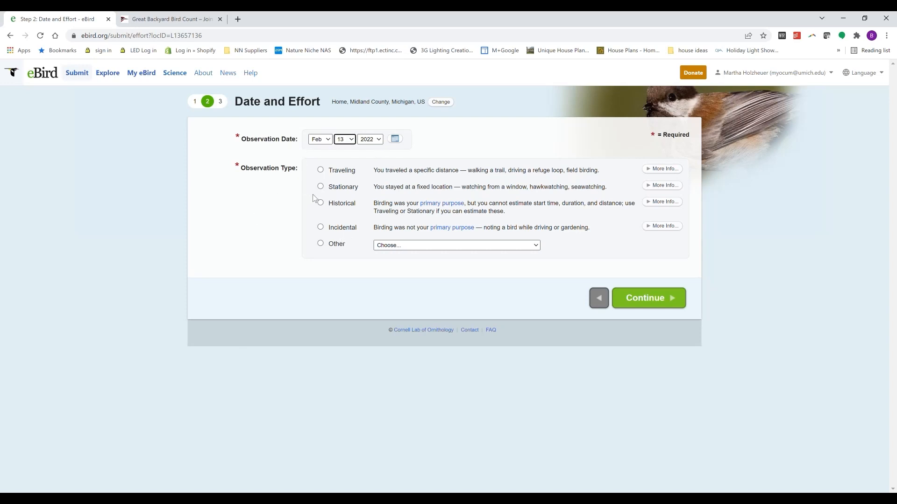
{"action": "mouse_move", "coordinate": [321, 186]}
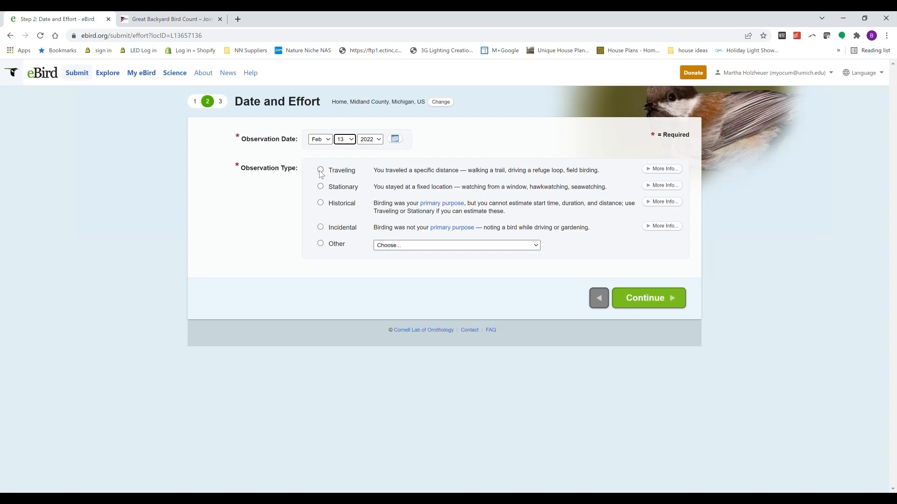
{"action": "mouse_move", "coordinate": [321, 187]}
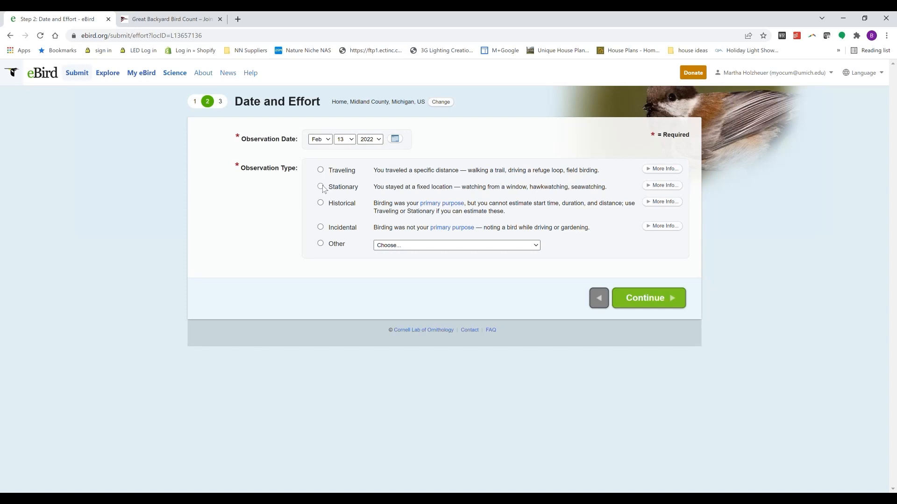
- Mark the count as Stationary, starting 1:50 PM with a 1-hour duration
{"action": "left_click", "coordinate": [320, 186]}
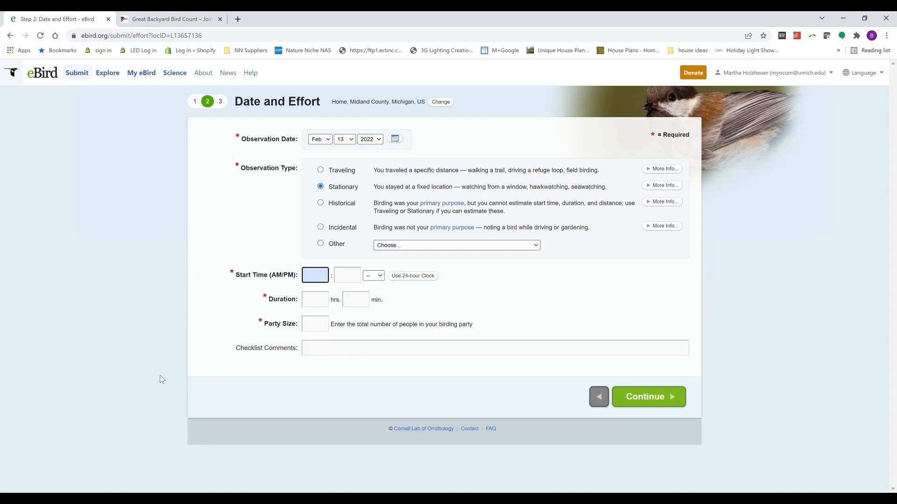
{"action": "type", "text": "1"}
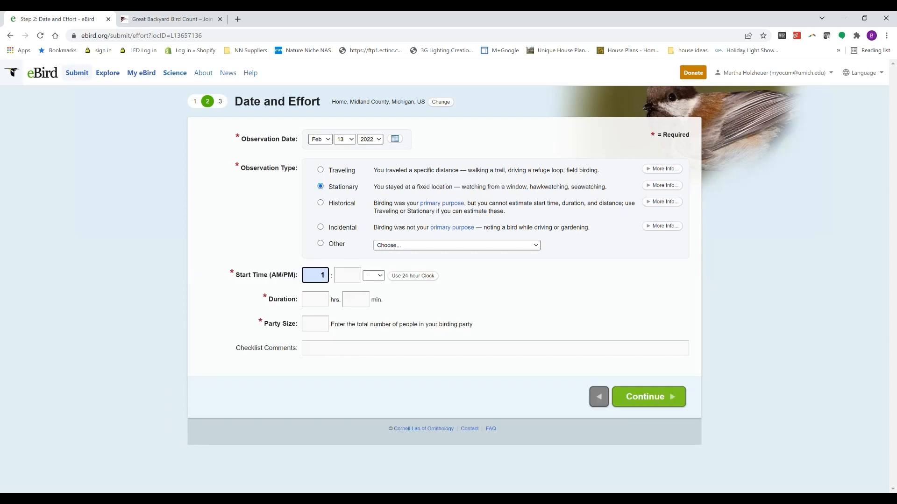
{"action": "left_click", "coordinate": [347, 275]}
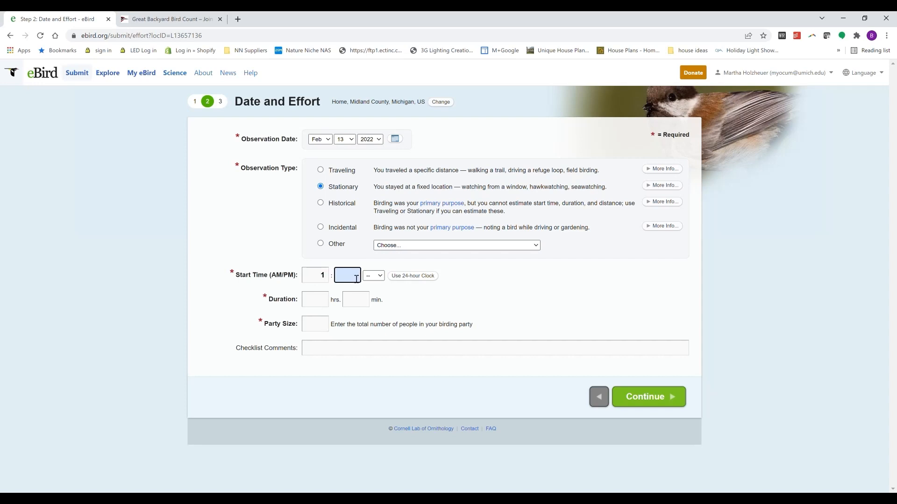
{"action": "type", "text": "50"}
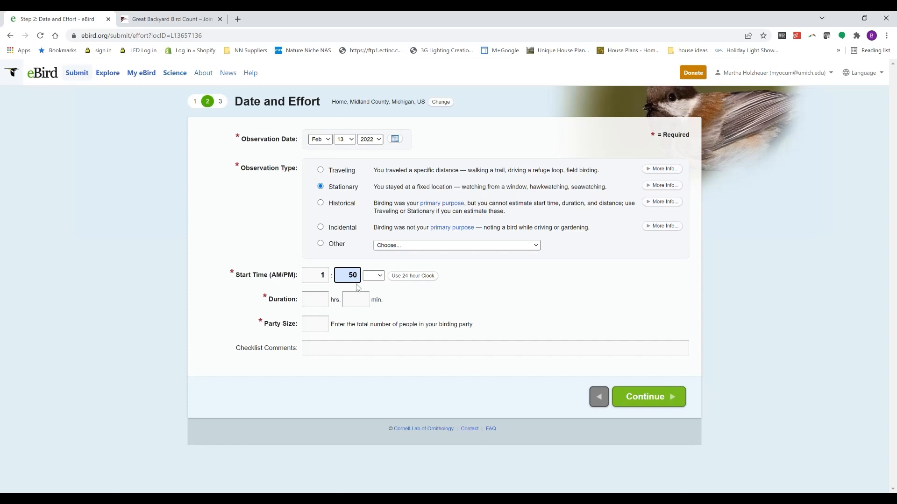
{"action": "mouse_move", "coordinate": [382, 295]}
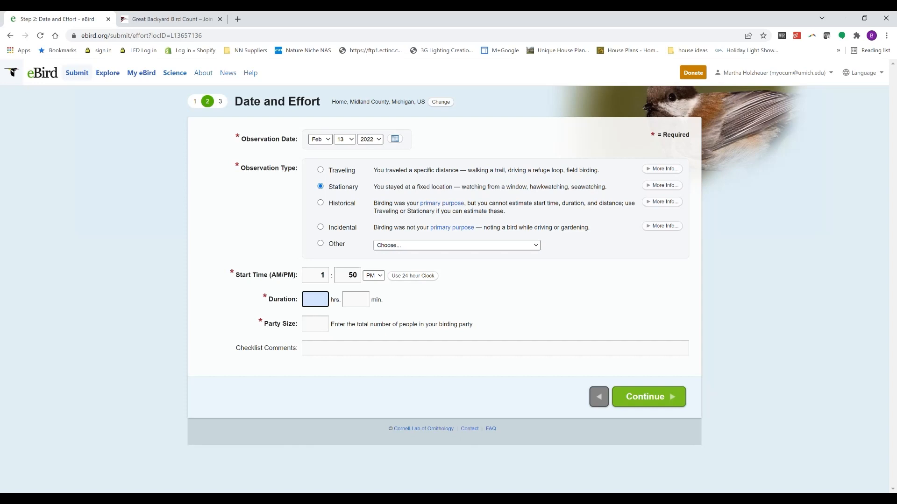
{"action": "type", "text": "1"}
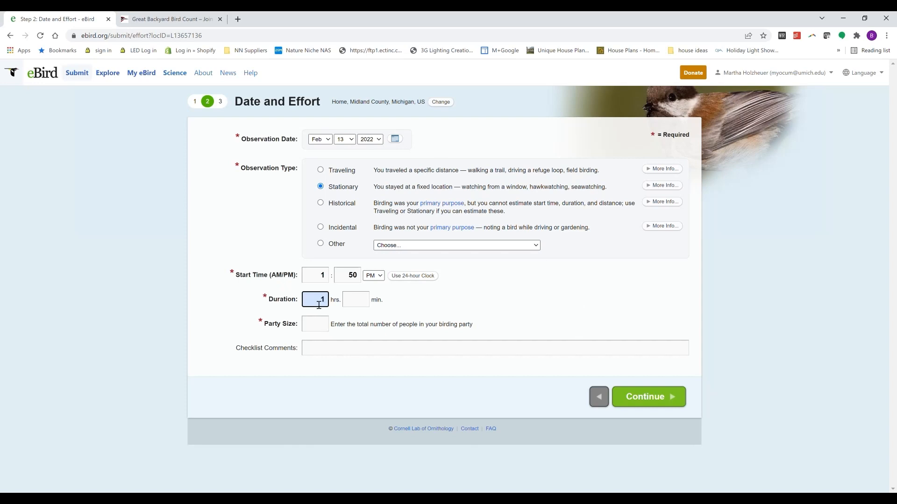
{"action": "left_click", "coordinate": [354, 299]}
{"action": "type", "text": "0"}
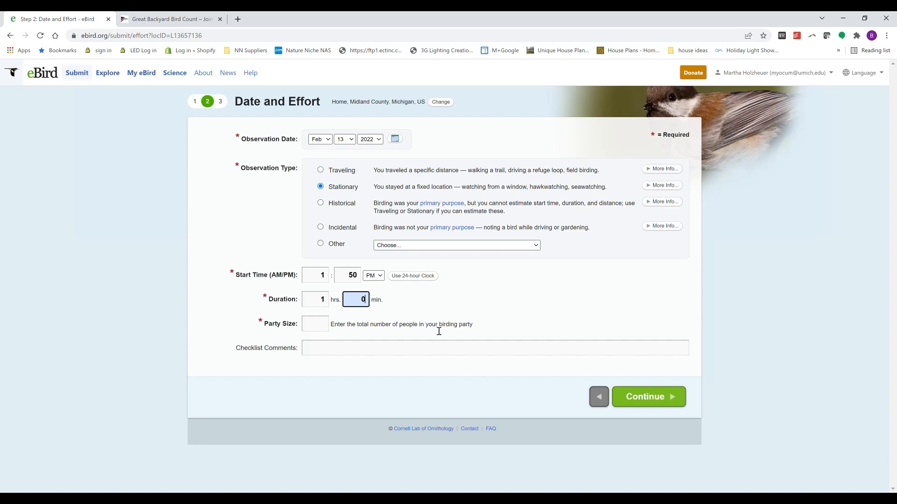
{"action": "mouse_move", "coordinate": [458, 315]}
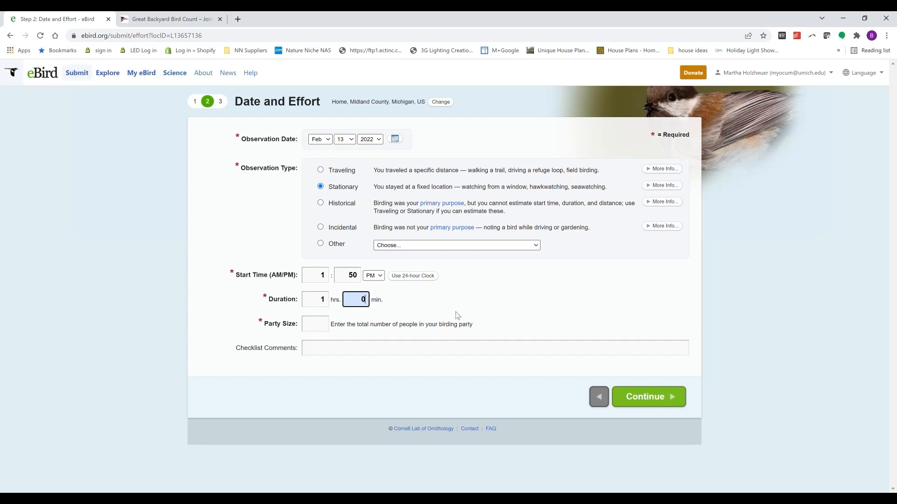
{"action": "mouse_move", "coordinate": [468, 321]}
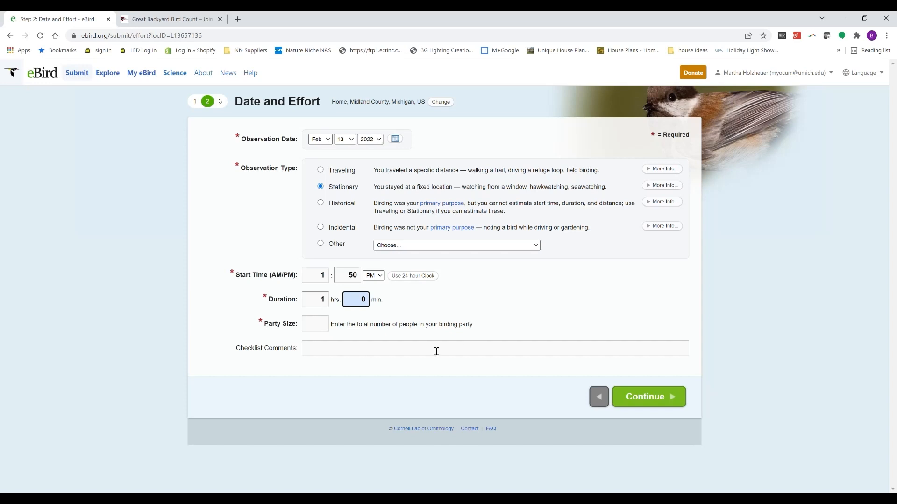
- Set party size 1 and add the comment 'backyard feeding station'
{"action": "left_click", "coordinate": [314, 324]}
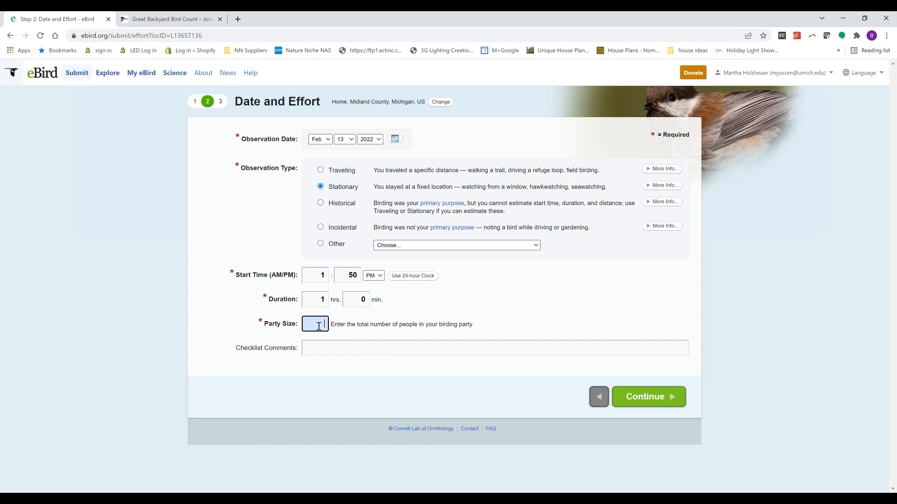
{"action": "type", "text": "1"}
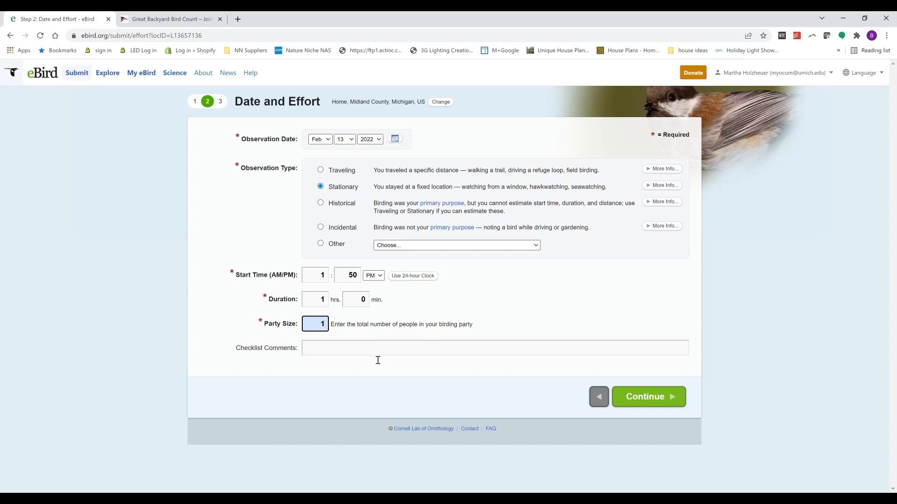
{"action": "mouse_move", "coordinate": [283, 372]}
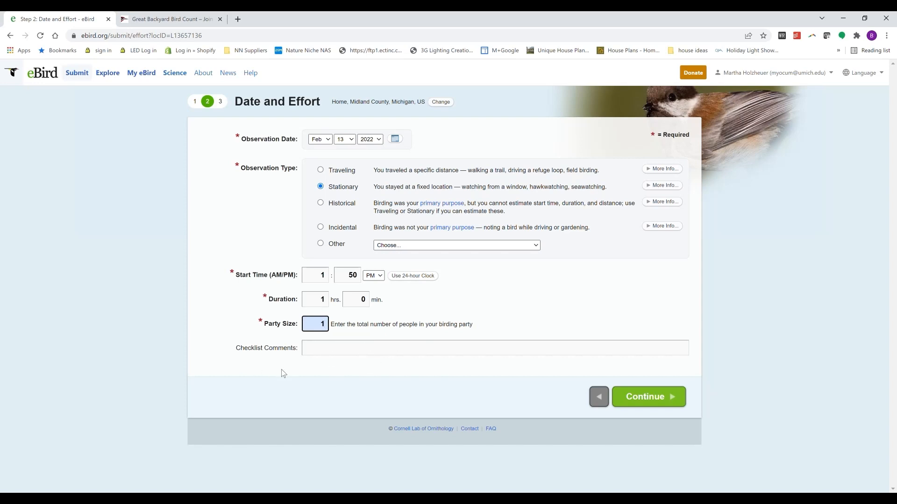
{"action": "left_click", "coordinate": [495, 347]}
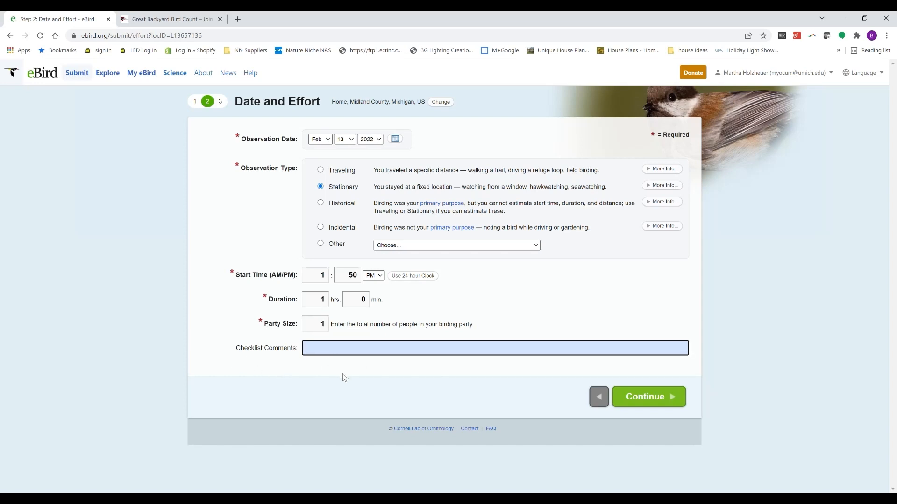
{"action": "type", "text": "backyard feeding sta"}
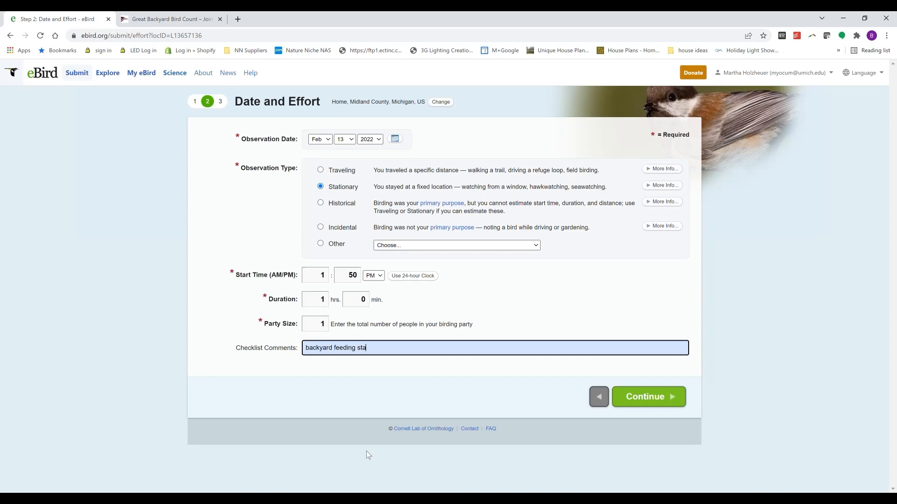
{"action": "type", "text": "tion"}
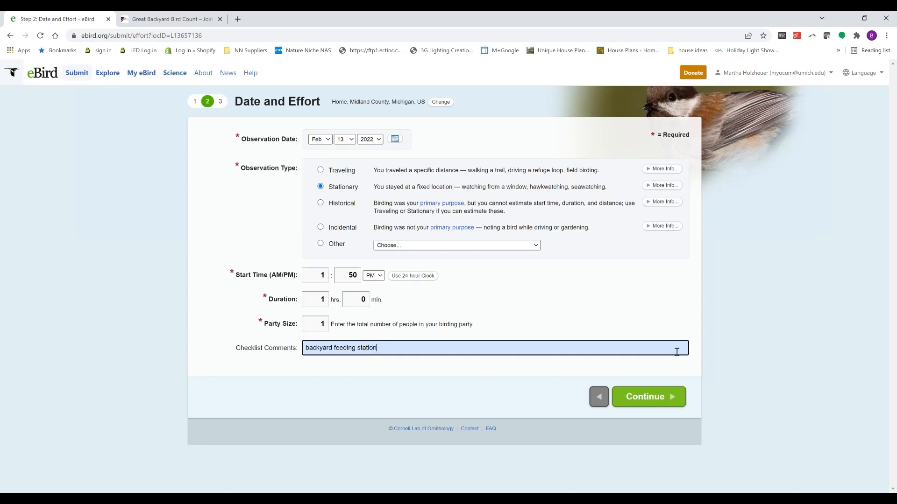
{"action": "left_click", "coordinate": [648, 397]}
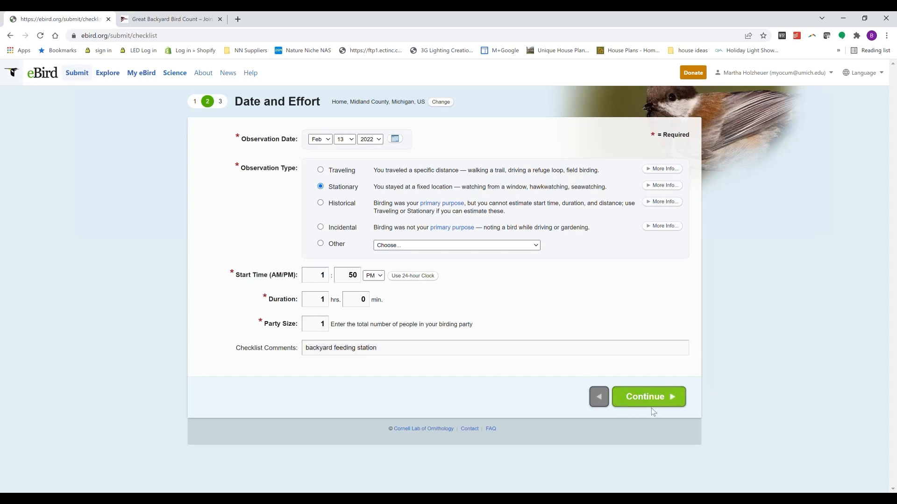
- Continue to species entry, jump to Northern Cardinal via 'northern' and record 8
{"action": "left_click", "coordinate": [648, 397]}
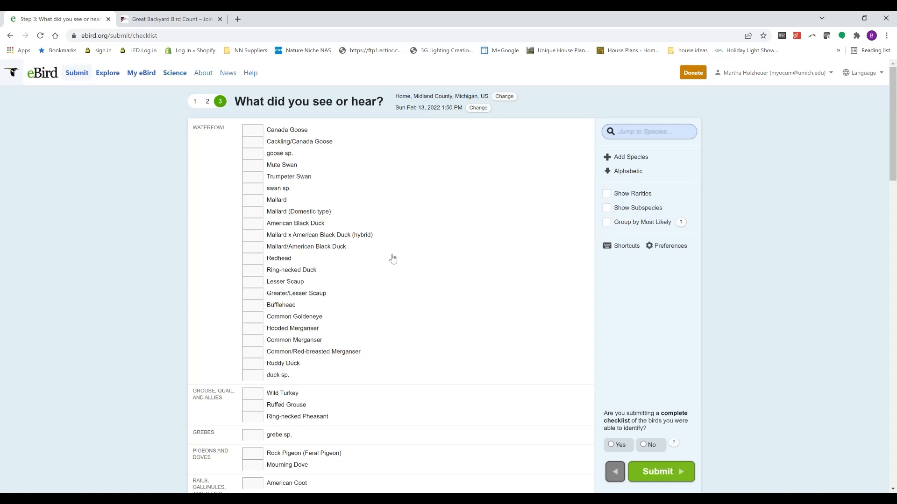
{"action": "mouse_move", "coordinate": [311, 374]}
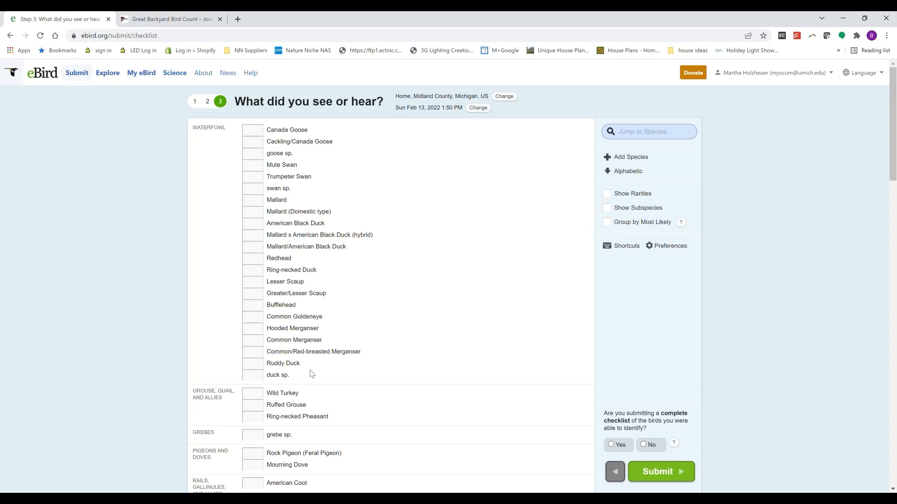
{"action": "scroll", "scroll_direction": "down", "scroll_amount": 3}
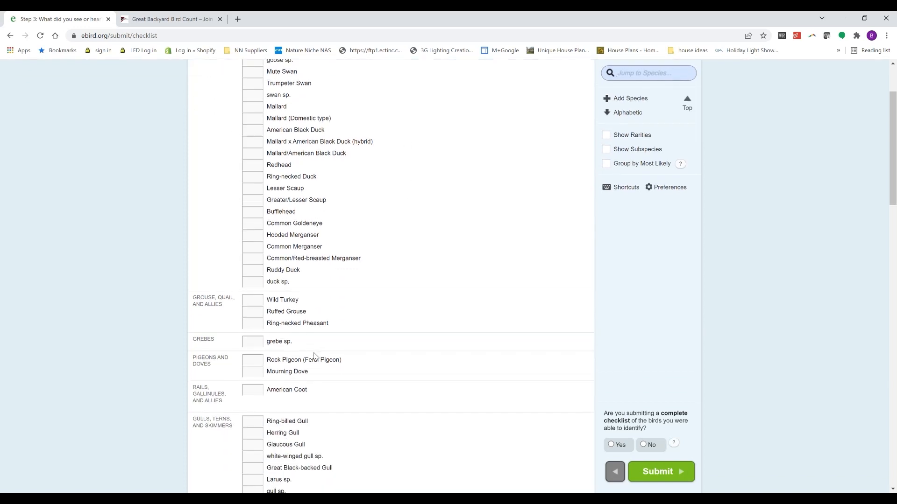
{"action": "scroll", "scroll_direction": "down", "scroll_amount": 3}
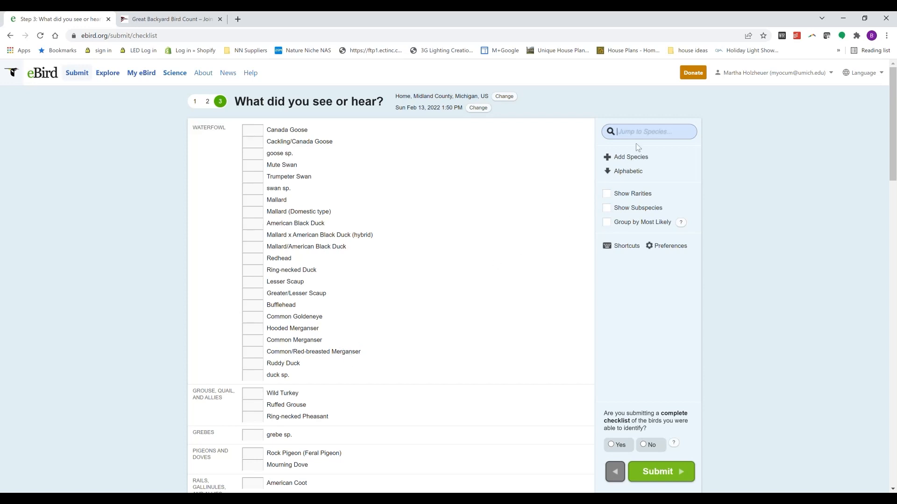
{"action": "mouse_move", "coordinate": [655, 161]}
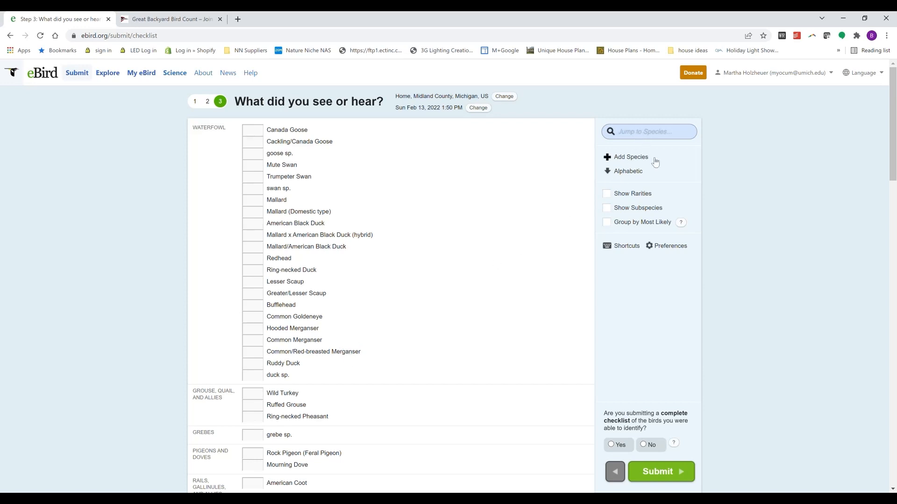
{"action": "mouse_move", "coordinate": [548, 337]}
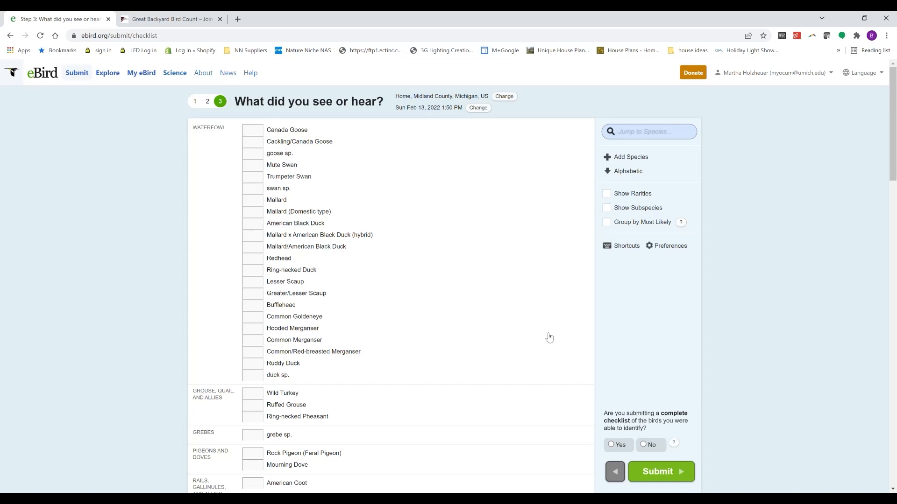
{"action": "type", "text": "northern"}
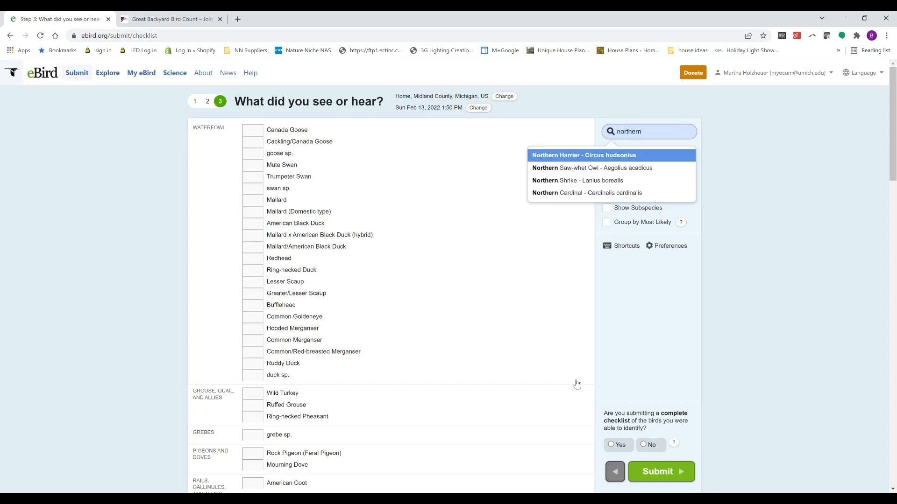
{"action": "left_click", "coordinate": [587, 193]}
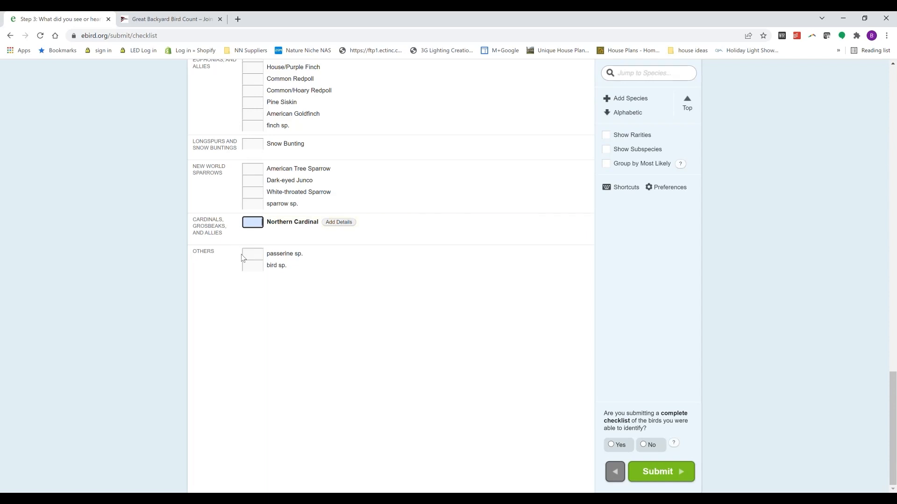
{"action": "mouse_move", "coordinate": [252, 273]}
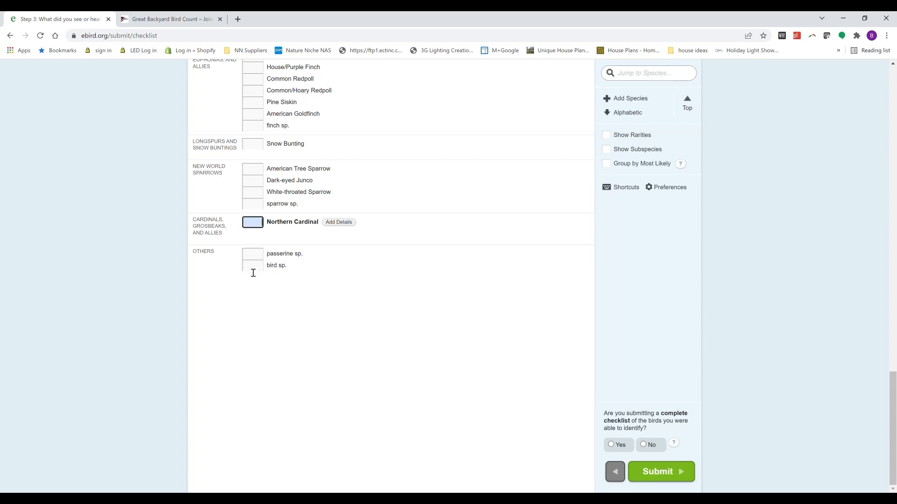
{"action": "mouse_move", "coordinate": [238, 237]}
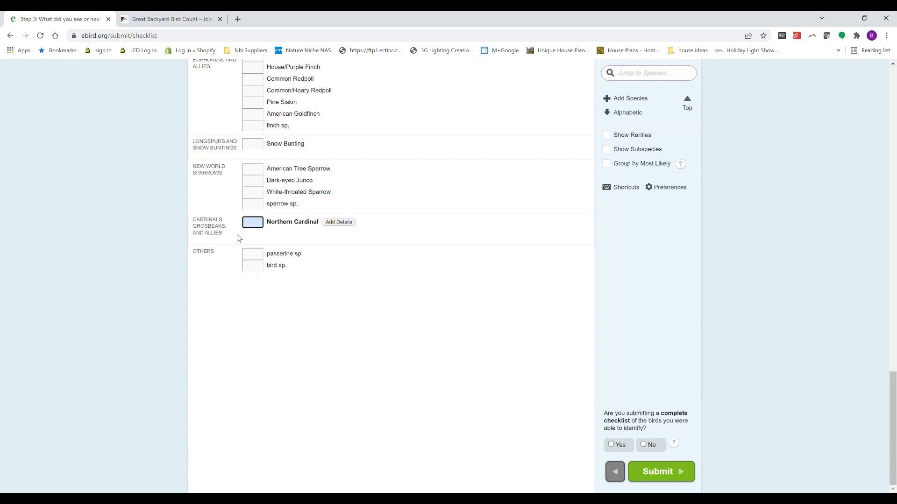
{"action": "type", "text": "8"}
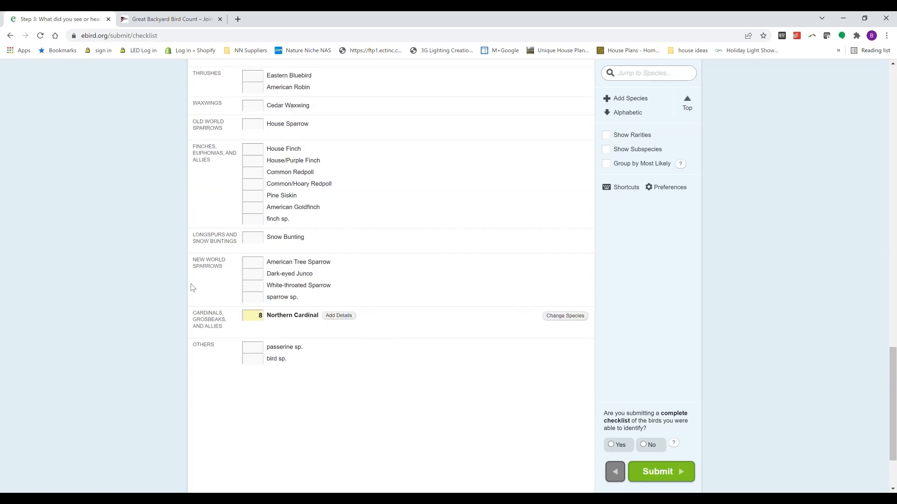
- Record 2 American Tree Sparrows, 4 Dark-eyed Juncos, 10 American Goldfinches and 12 Pine Siskins
{"action": "left_click", "coordinate": [253, 262]}
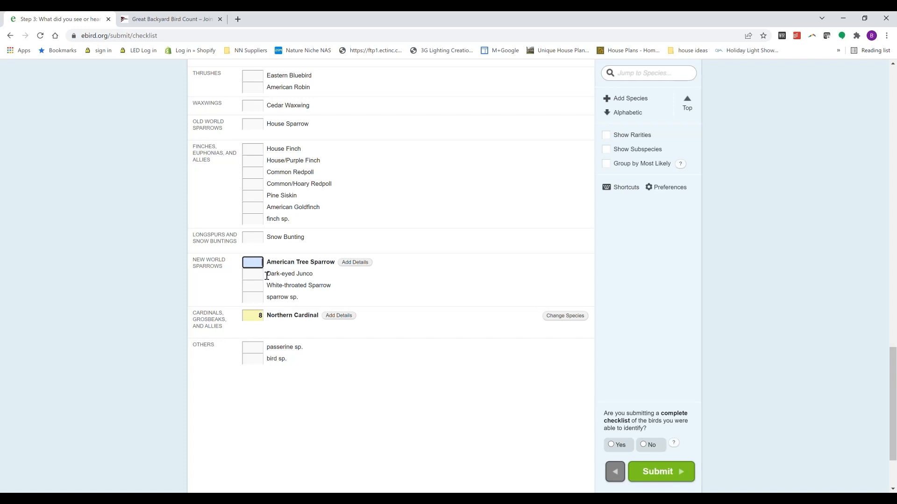
{"action": "type", "text": "2"}
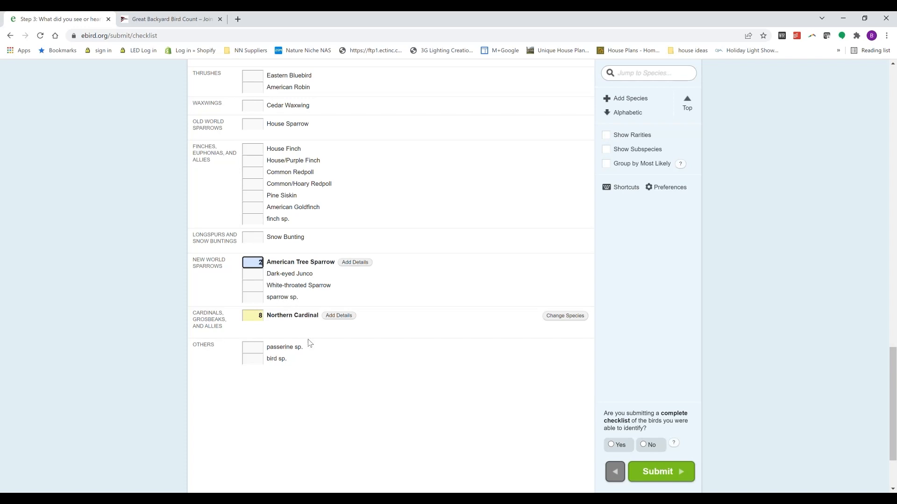
{"action": "left_click", "coordinate": [252, 274]}
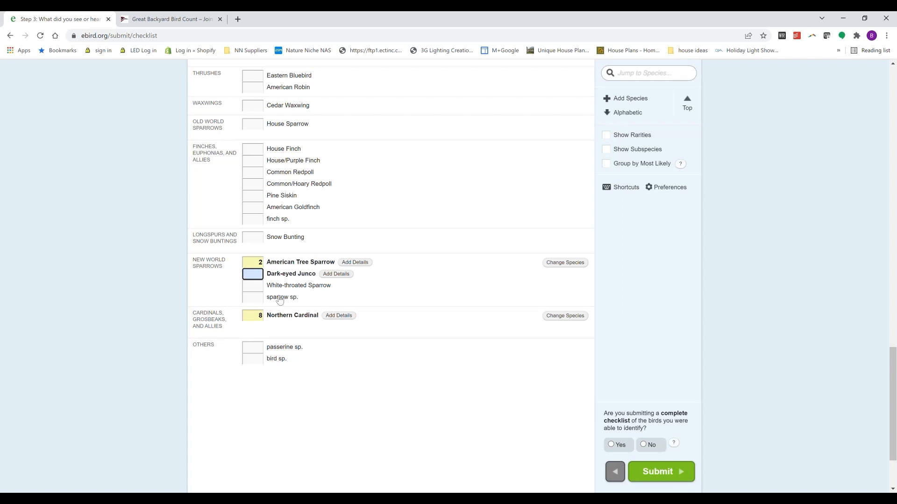
{"action": "mouse_move", "coordinate": [298, 324]}
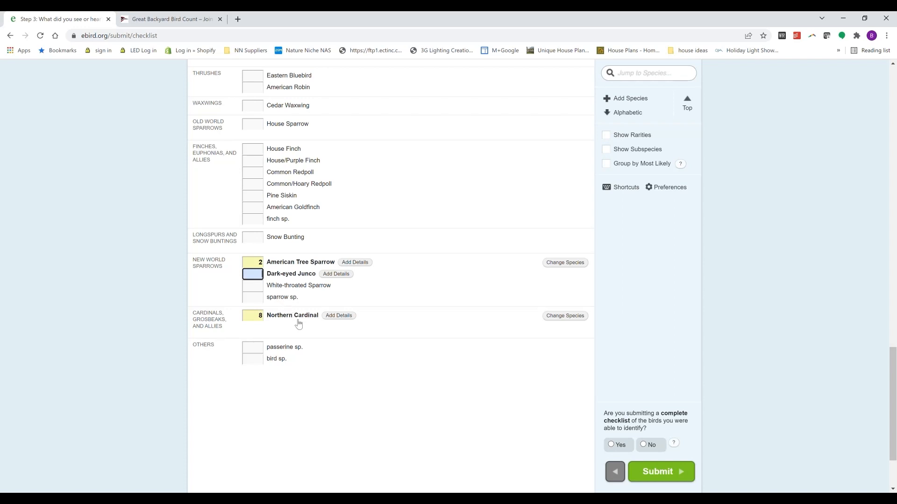
{"action": "type", "text": "4"}
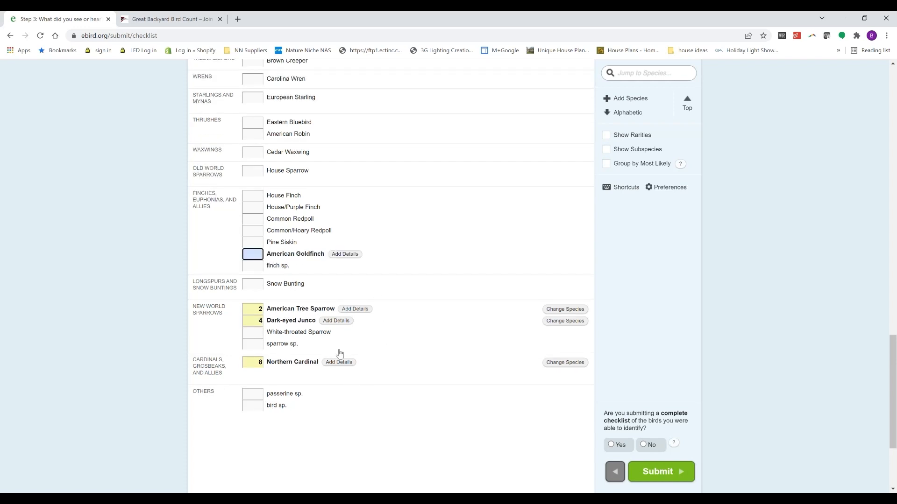
{"action": "type", "text": "10"}
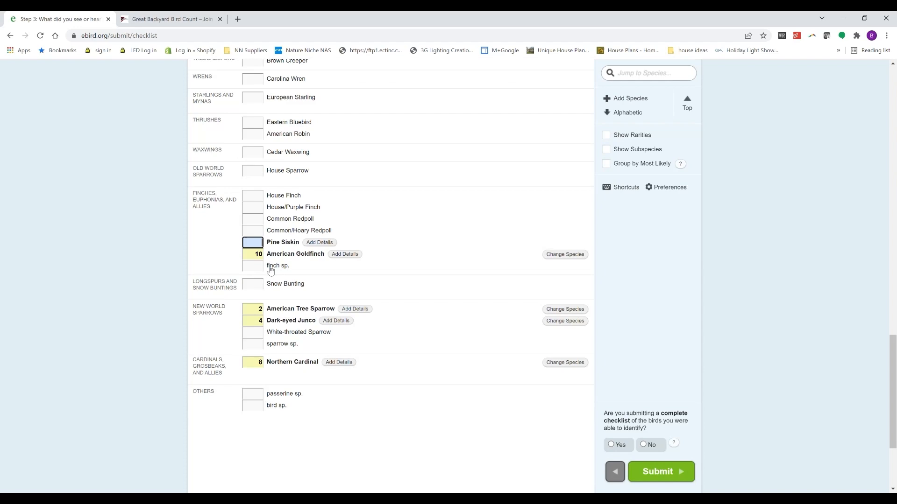
{"action": "type", "text": "12"}
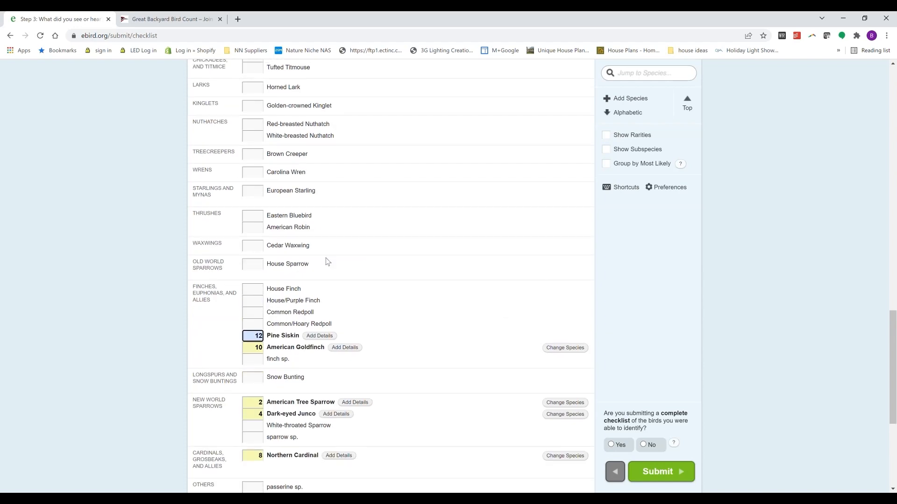
{"action": "scroll", "scroll_direction": "up", "scroll_amount": 3}
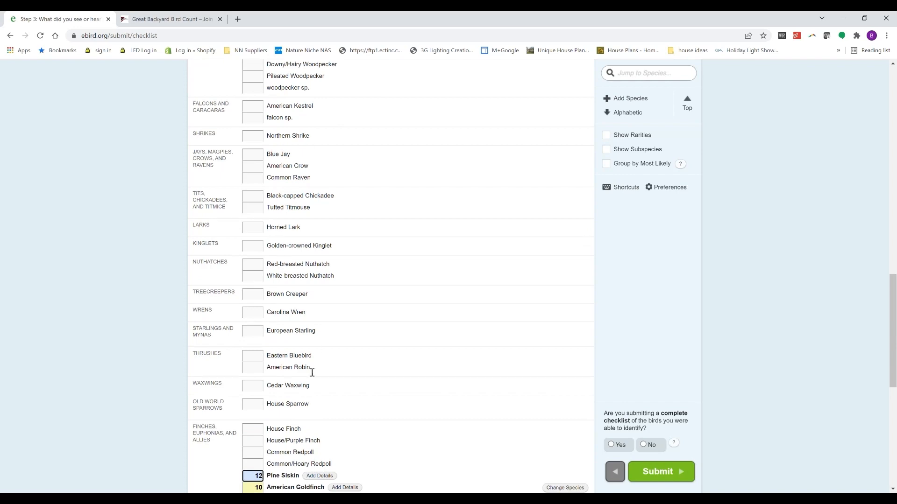
- Review the species list and submit the completed checklist of 18 species, 71 individuals
{"action": "scroll", "scroll_direction": "up", "scroll_amount": 3}
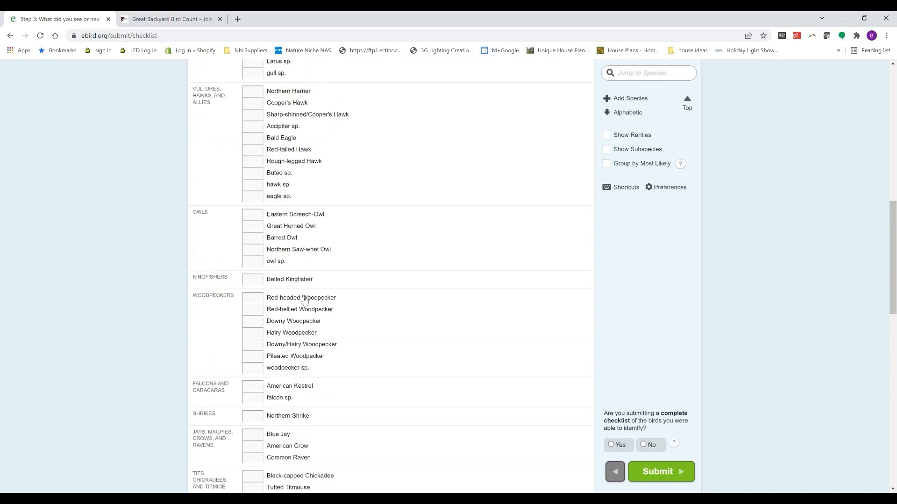
{"action": "mouse_move", "coordinate": [315, 228]}
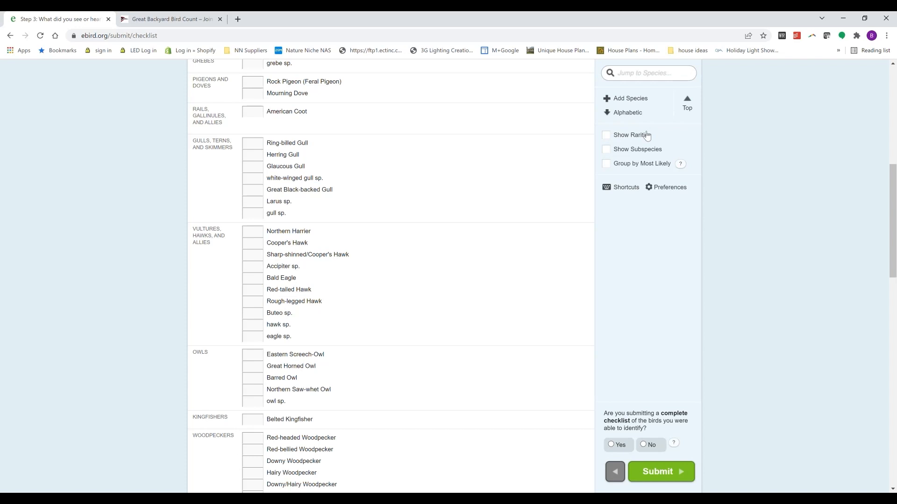
{"action": "mouse_move", "coordinate": [522, 198]}
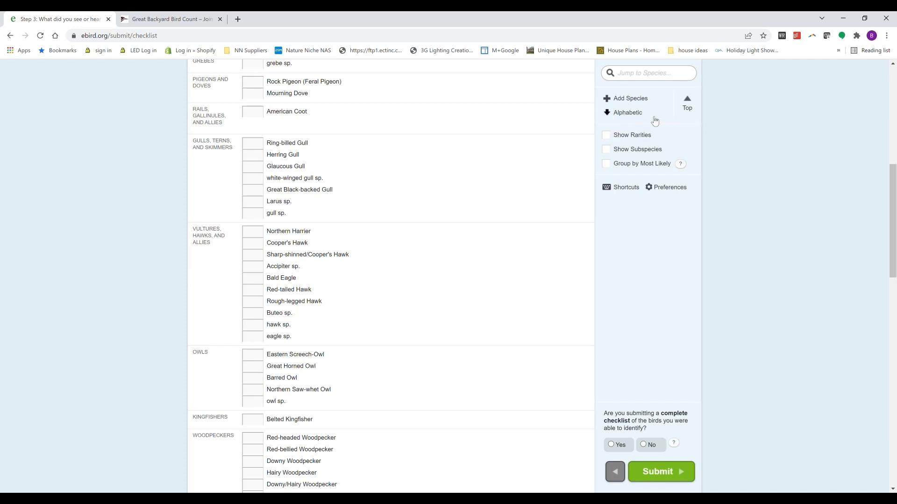
{"action": "mouse_move", "coordinate": [620, 118]}
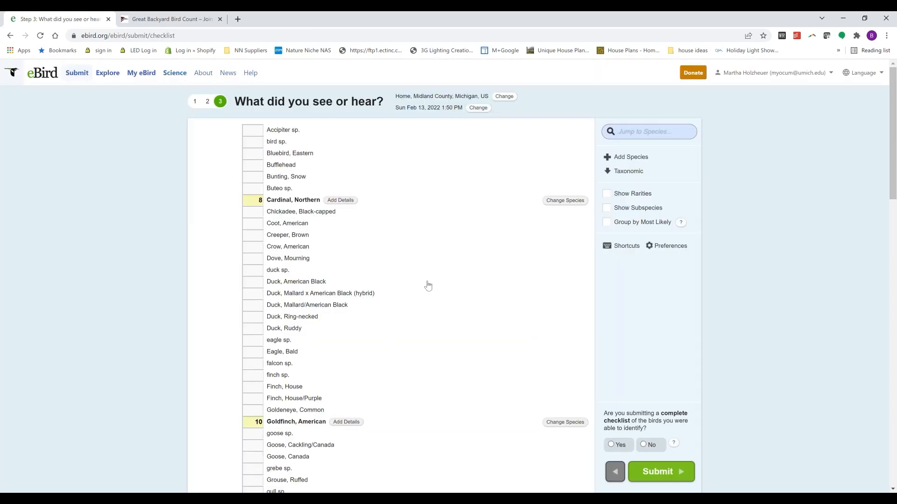
{"action": "mouse_move", "coordinate": [440, 299]}
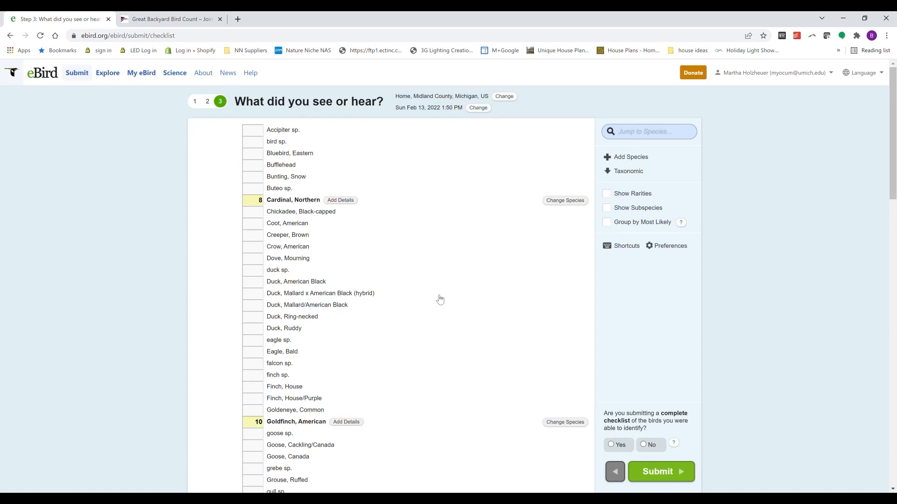
{"action": "mouse_move", "coordinate": [440, 302]}
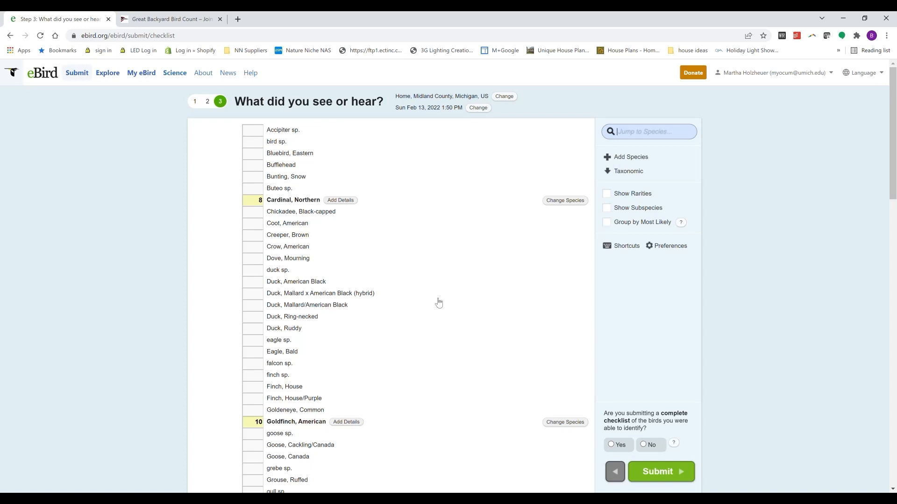
{"action": "scroll", "scroll_direction": "down", "scroll_amount": 3}
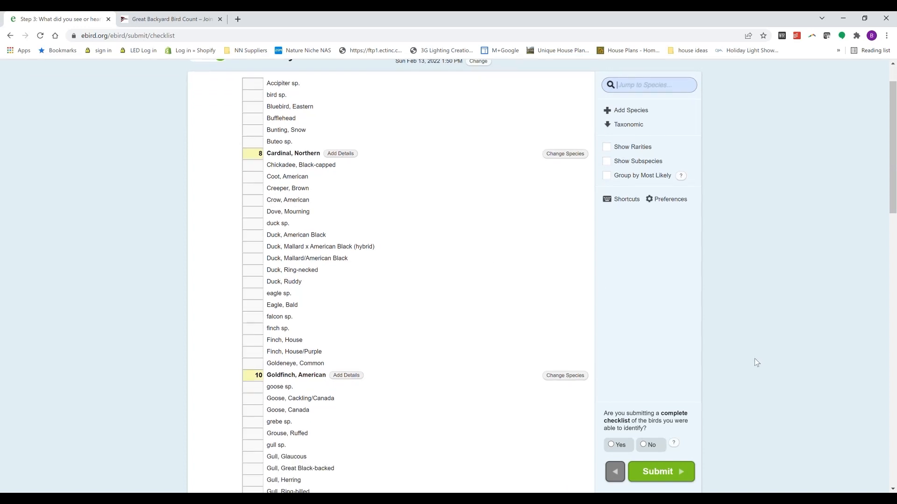
{"action": "mouse_move", "coordinate": [679, 410]}
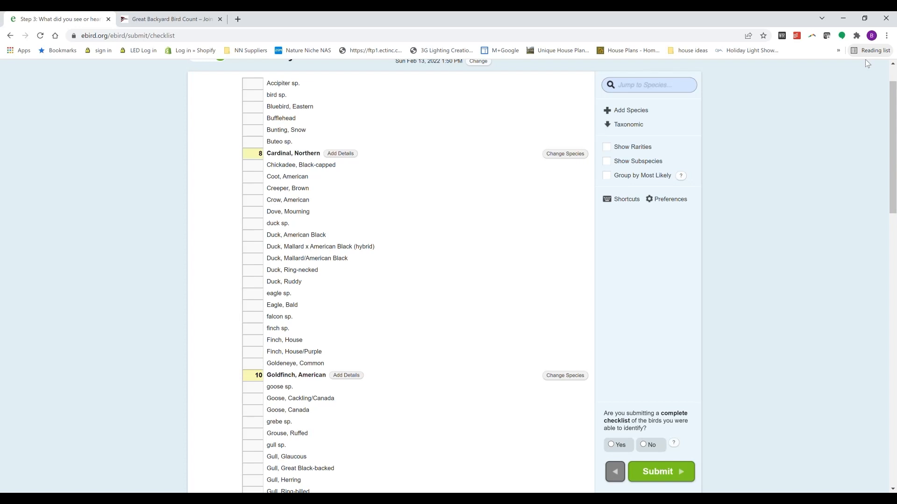
{"action": "left_click", "coordinate": [659, 471]}
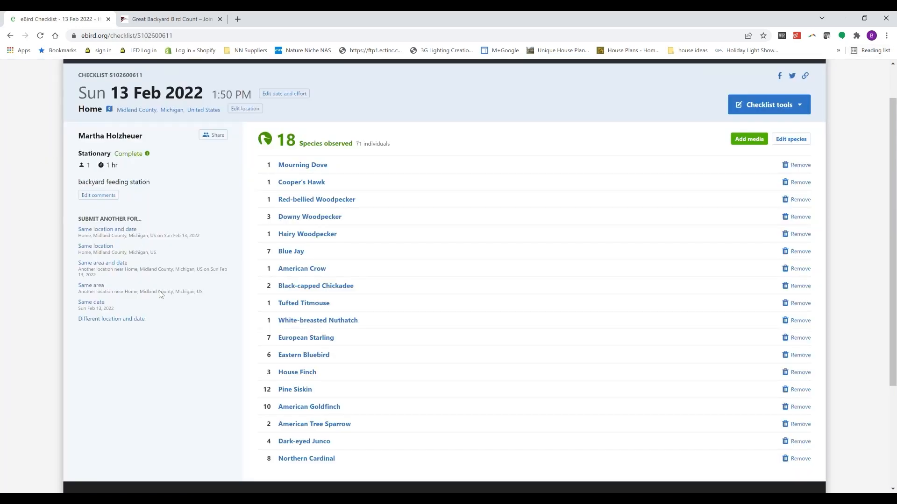
{"action": "mouse_move", "coordinate": [147, 439]}
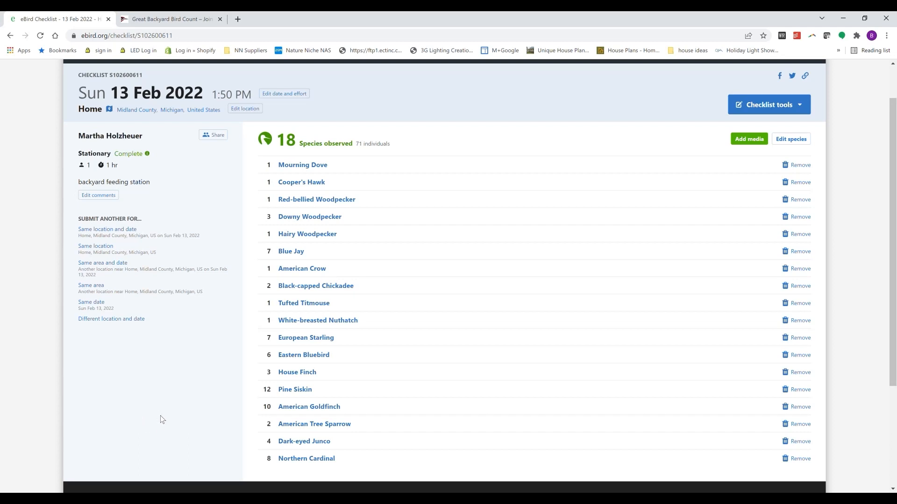
{"action": "mouse_move", "coordinate": [155, 418]}
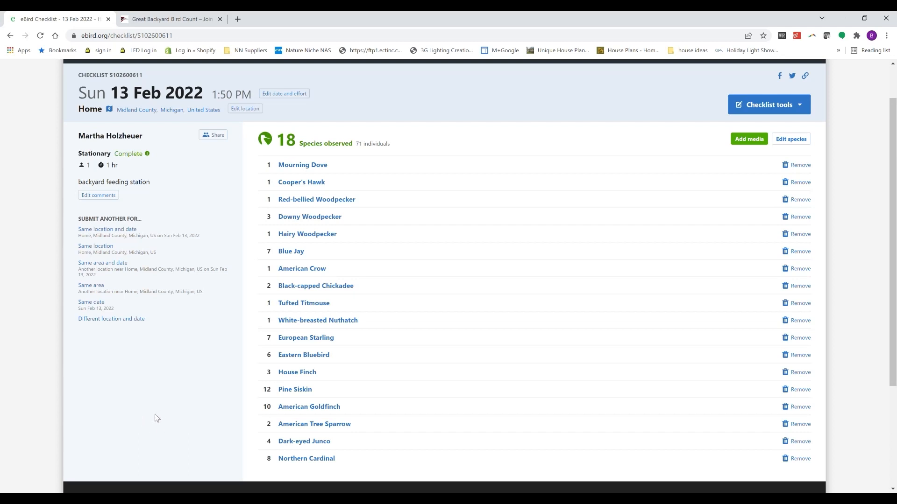
{"action": "mouse_move", "coordinate": [326, 182]}
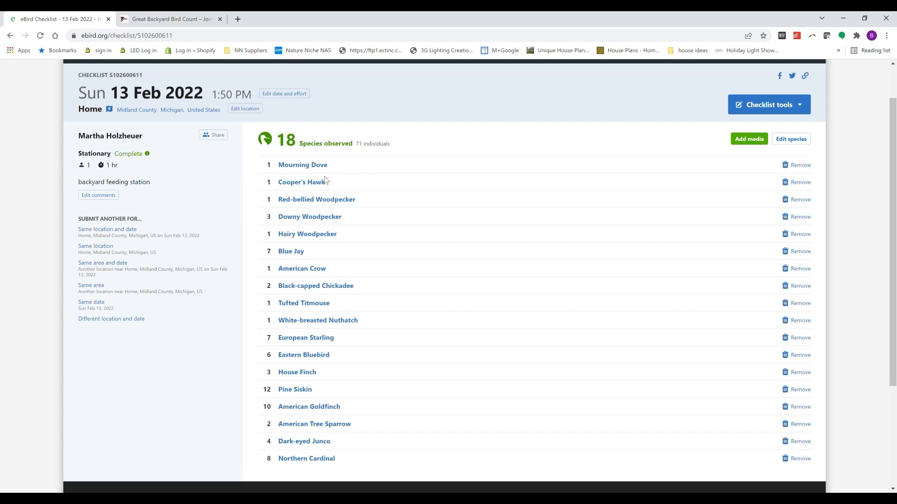
{"action": "mouse_move", "coordinate": [382, 143]}
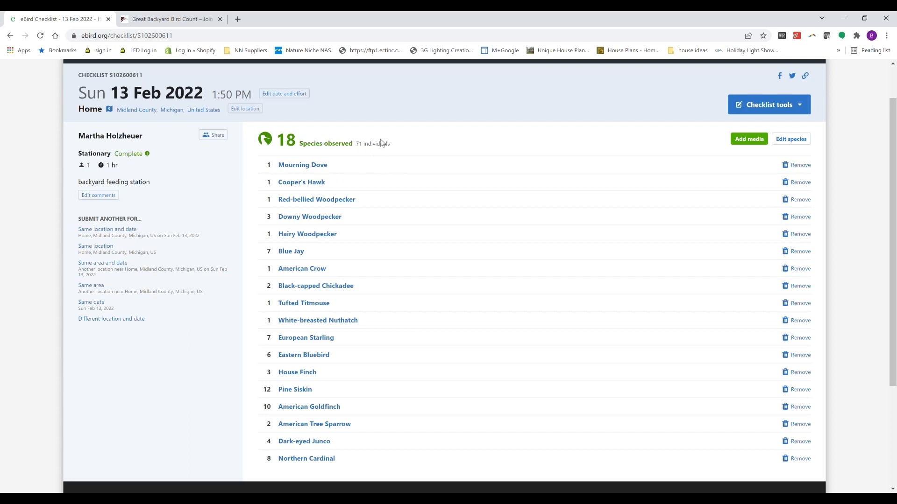
{"action": "mouse_move", "coordinate": [400, 147]}
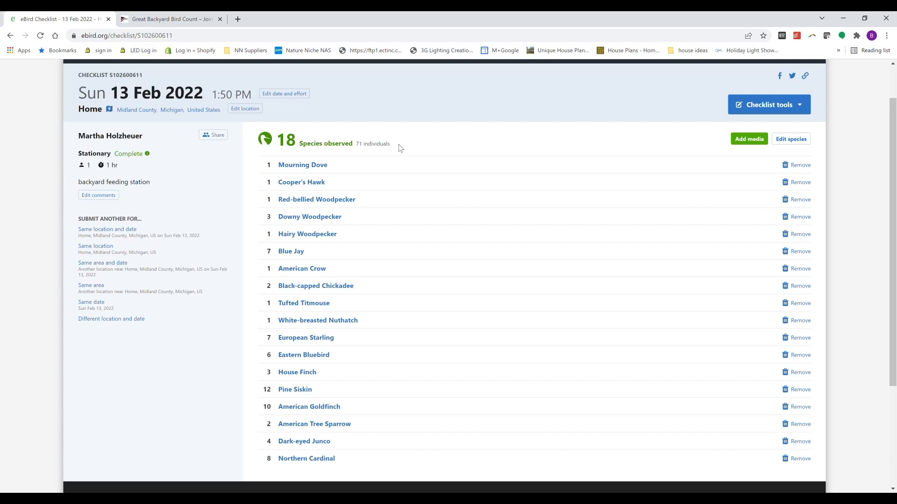
{"action": "mouse_move", "coordinate": [451, 138]}
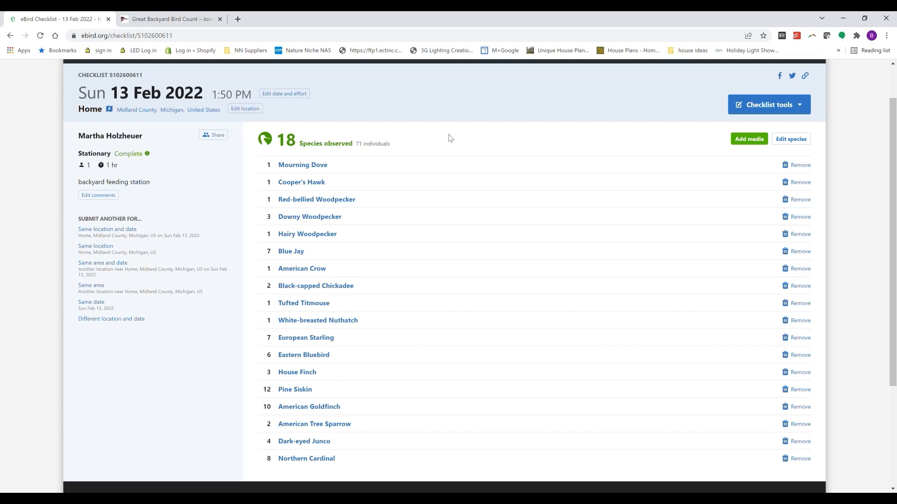
{"action": "mouse_move", "coordinate": [440, 145]}
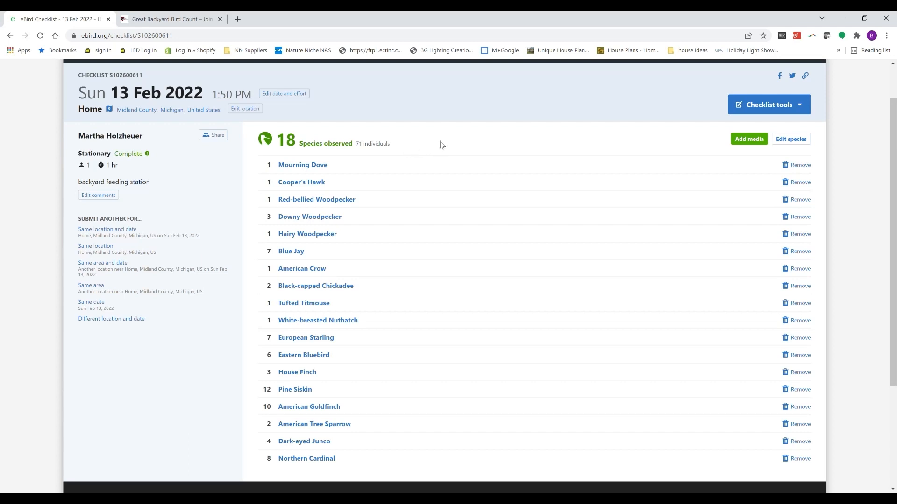
{"action": "mouse_move", "coordinate": [415, 325]}
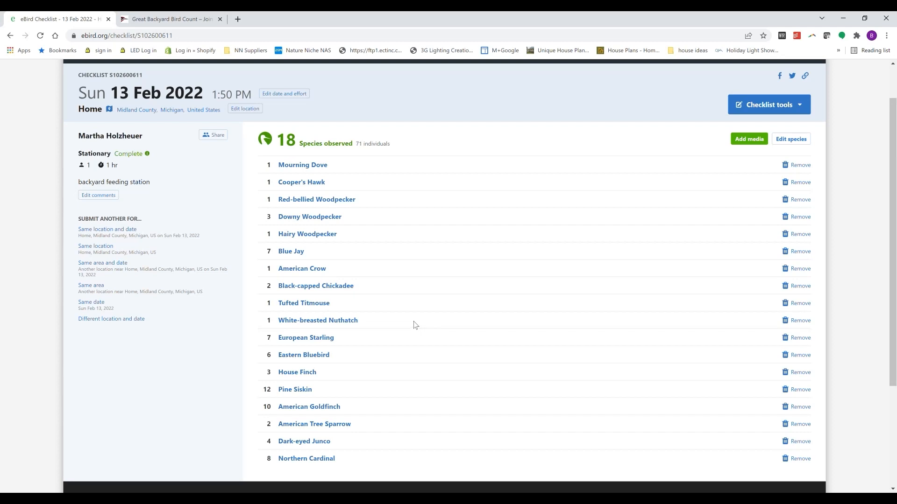
{"action": "mouse_move", "coordinate": [409, 301]}
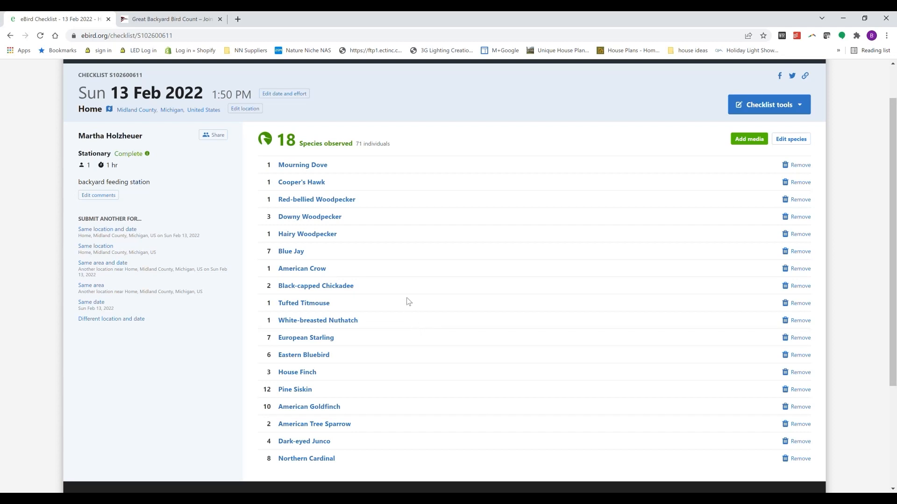
{"action": "mouse_move", "coordinate": [323, 169]}
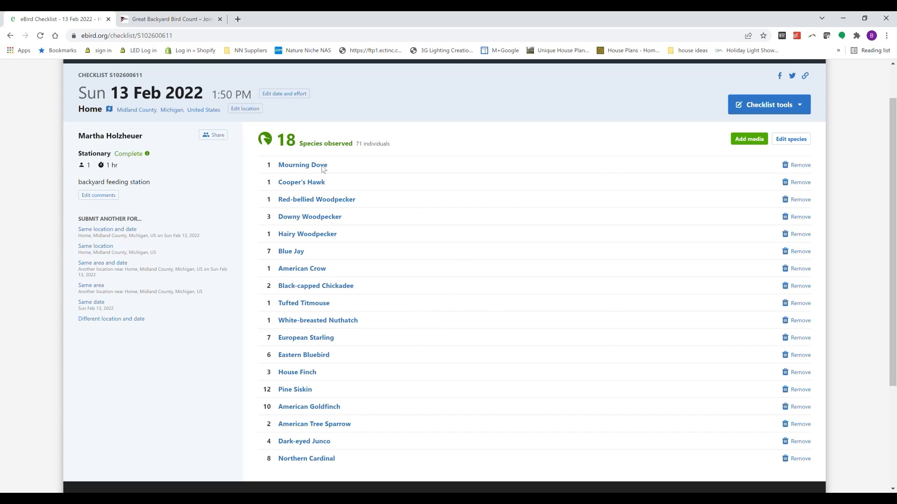
{"action": "mouse_move", "coordinate": [335, 258]}
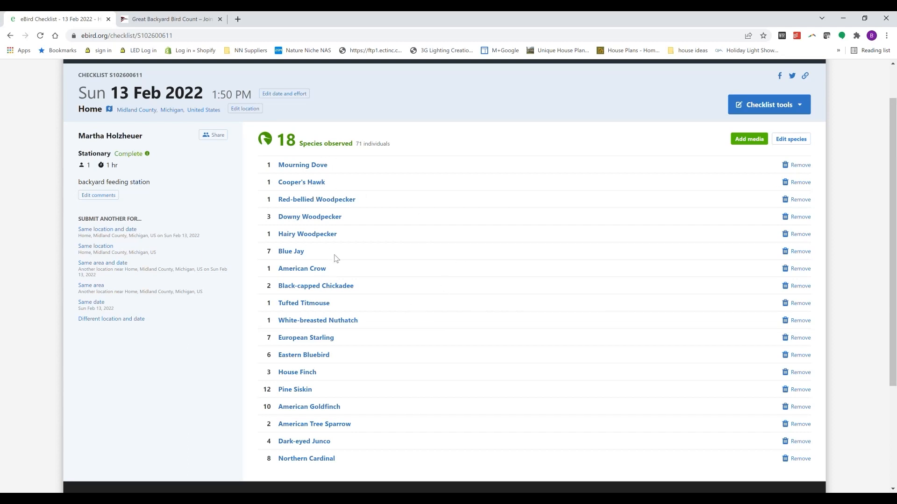
{"action": "mouse_move", "coordinate": [351, 275]}
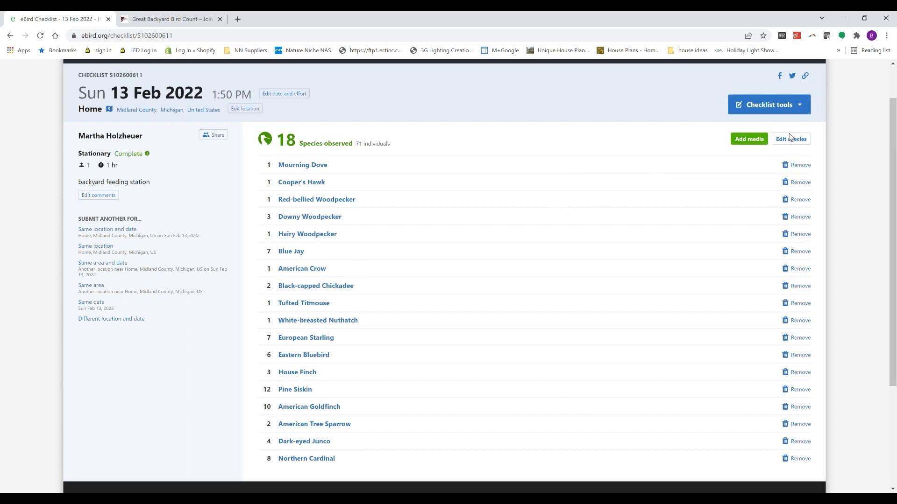
{"action": "mouse_move", "coordinate": [774, 176]}
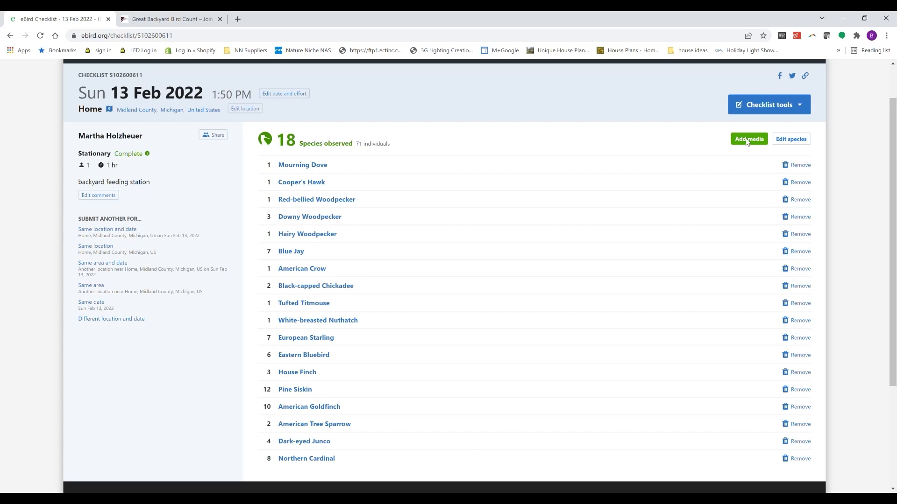
{"action": "mouse_move", "coordinate": [693, 202]}
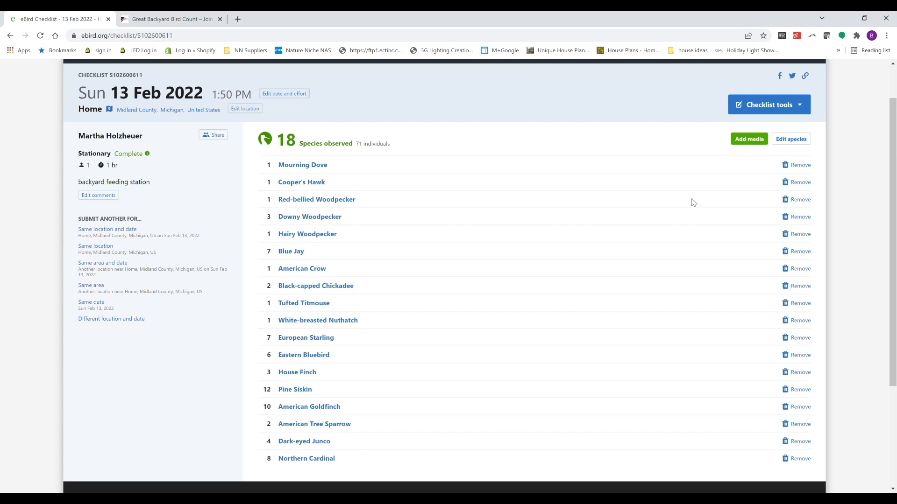
{"action": "mouse_move", "coordinate": [574, 229]}
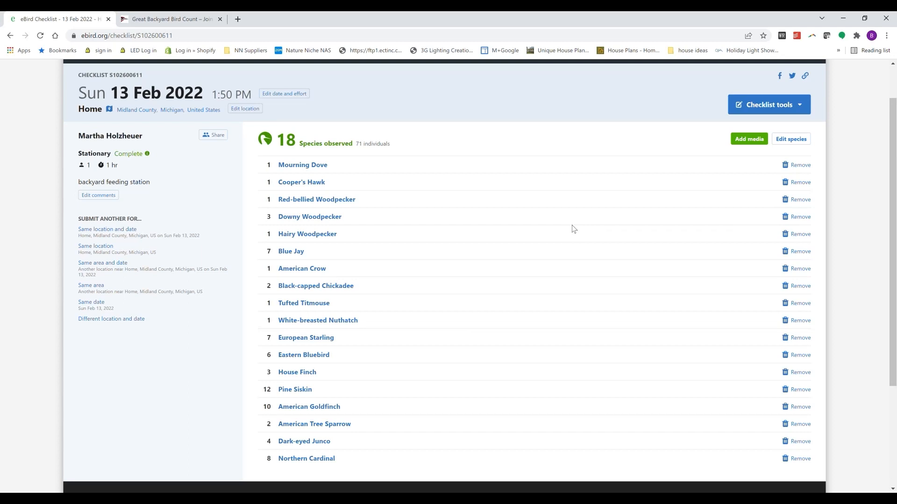
{"action": "mouse_move", "coordinate": [377, 112]}
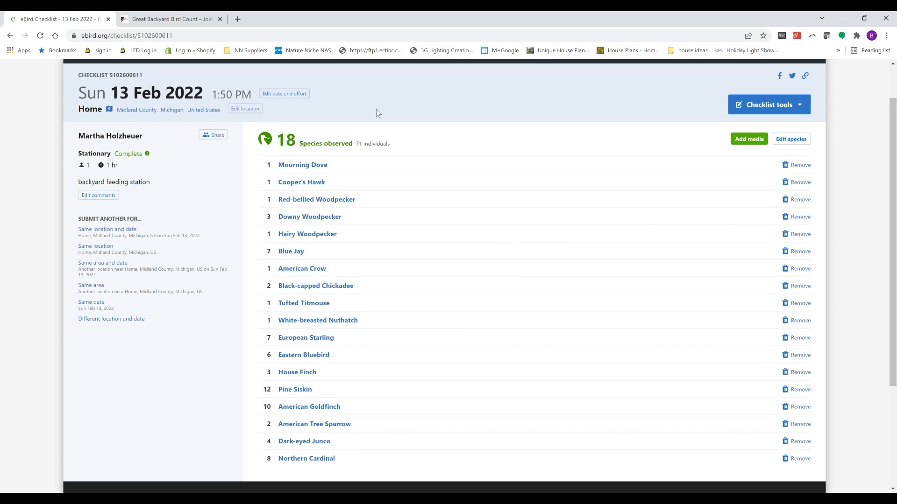
{"action": "mouse_move", "coordinate": [61, 398]}
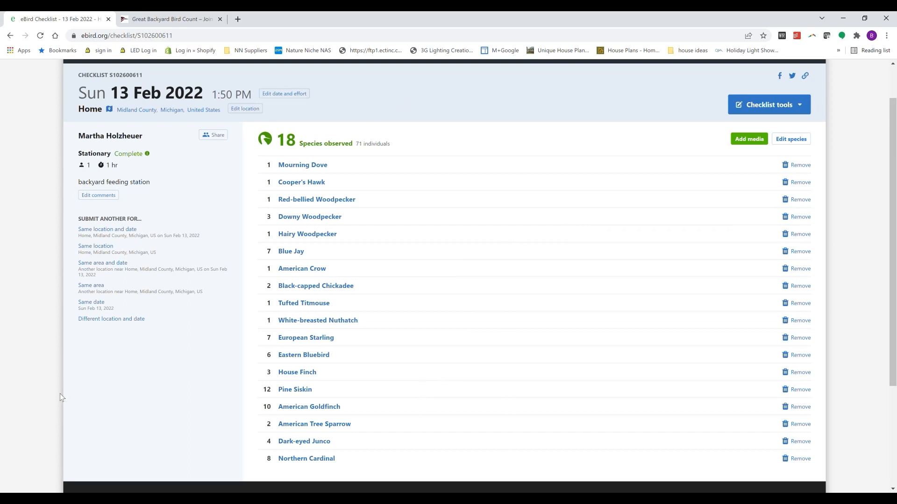
{"action": "mouse_move", "coordinate": [112, 355]}
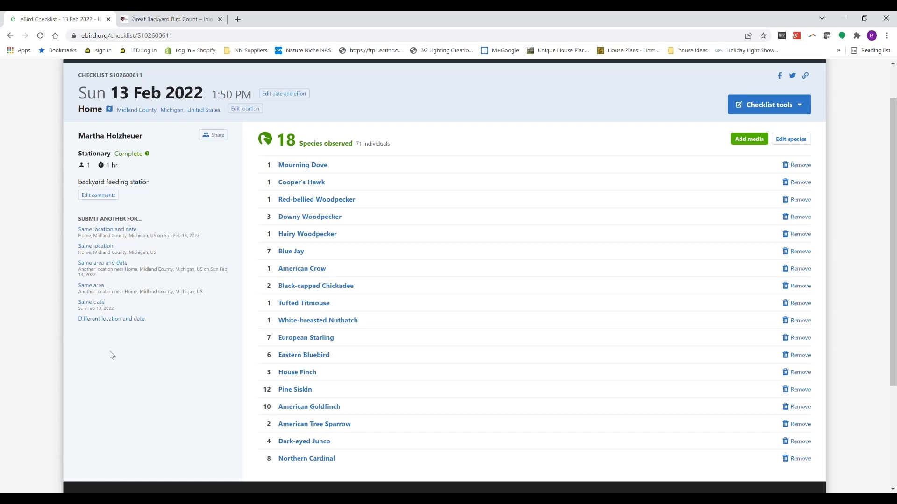
{"action": "mouse_move", "coordinate": [112, 359]}
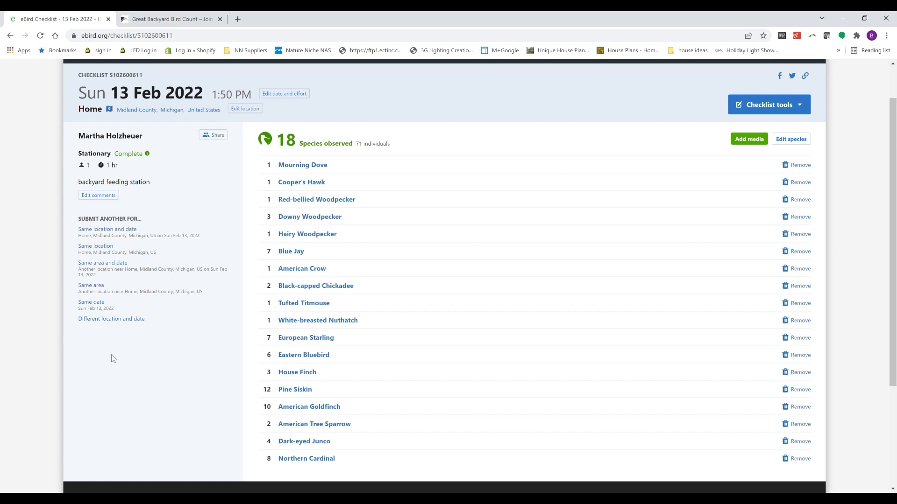
{"action": "mouse_move", "coordinate": [125, 358]}
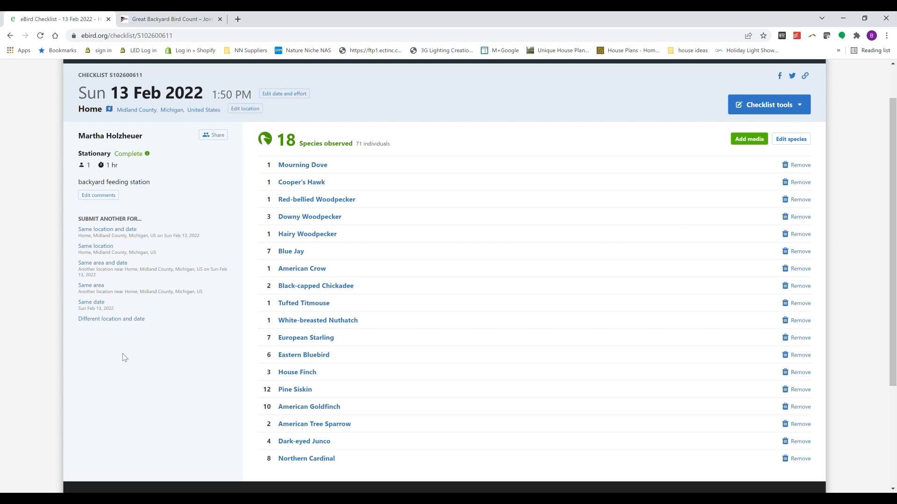
{"action": "mouse_move", "coordinate": [132, 354]}
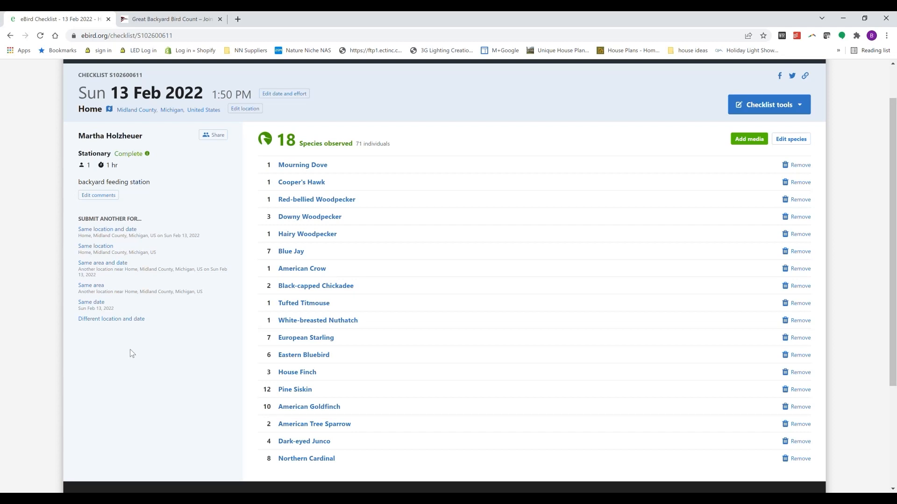
{"action": "mouse_move", "coordinate": [141, 351]}
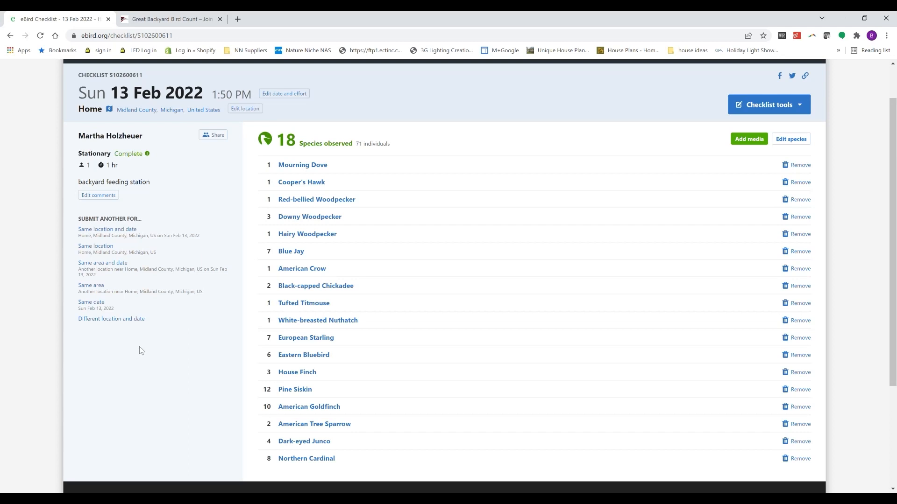
{"action": "mouse_move", "coordinate": [153, 351]}
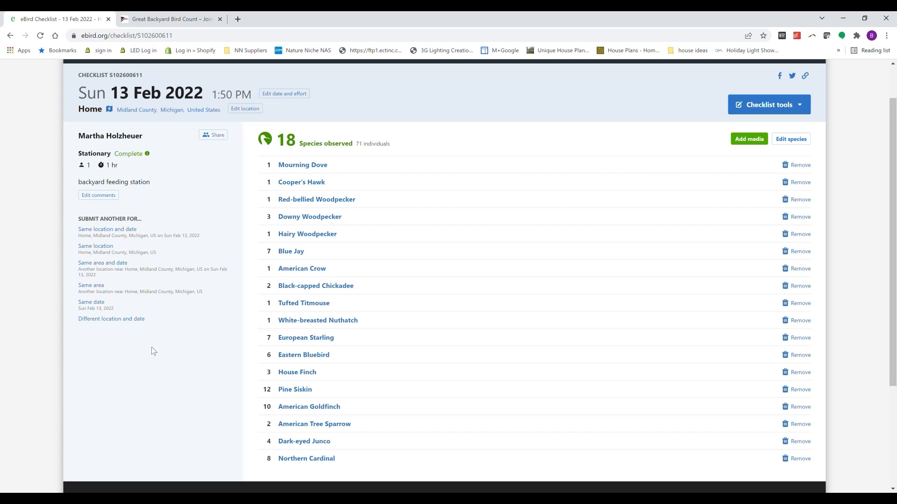
{"action": "mouse_move", "coordinate": [188, 308]}
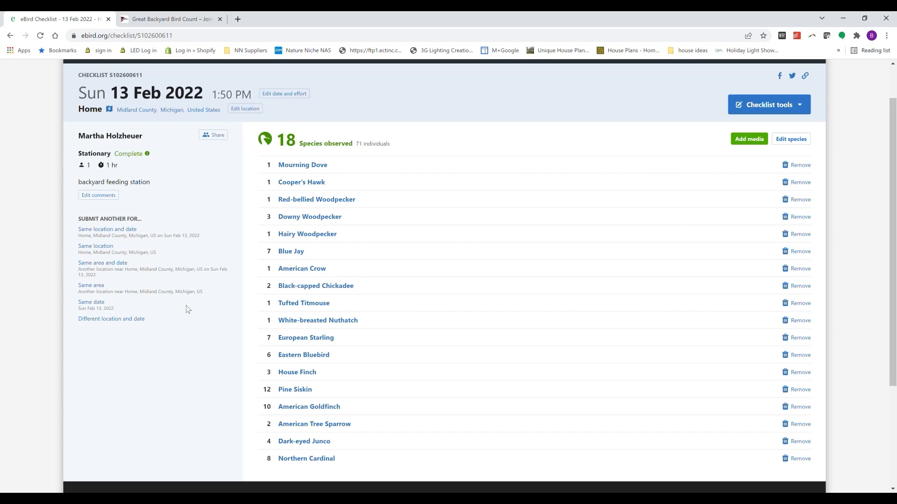